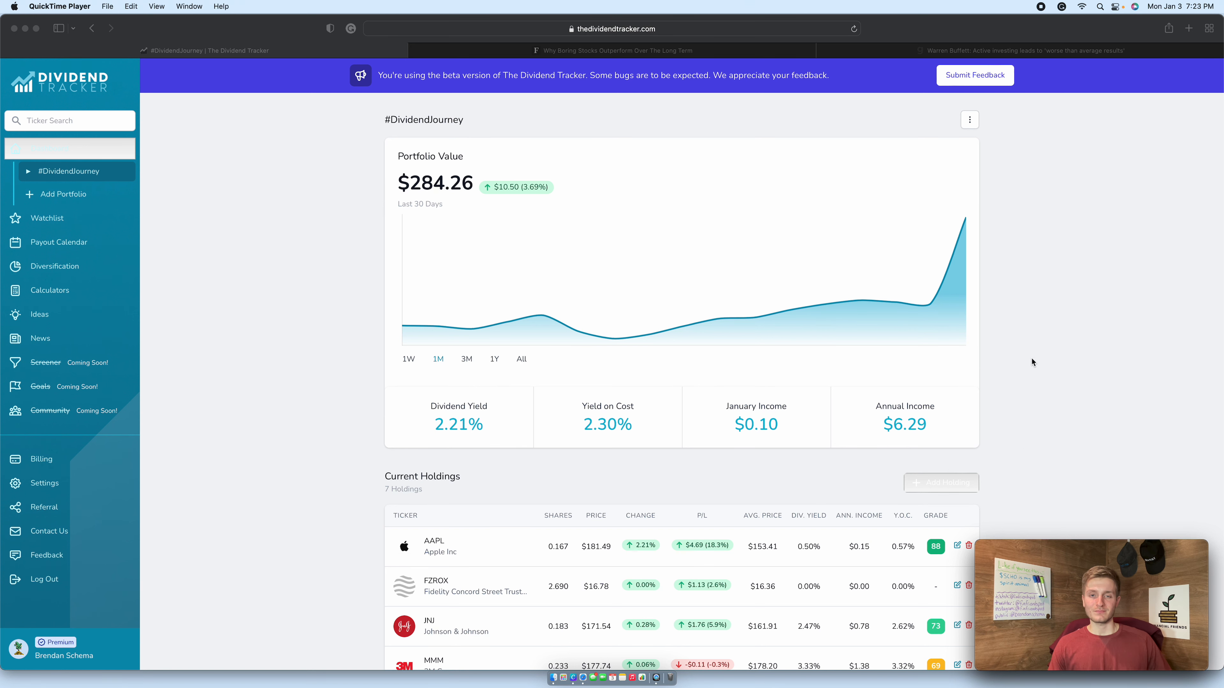
mouse_move(982, 370)
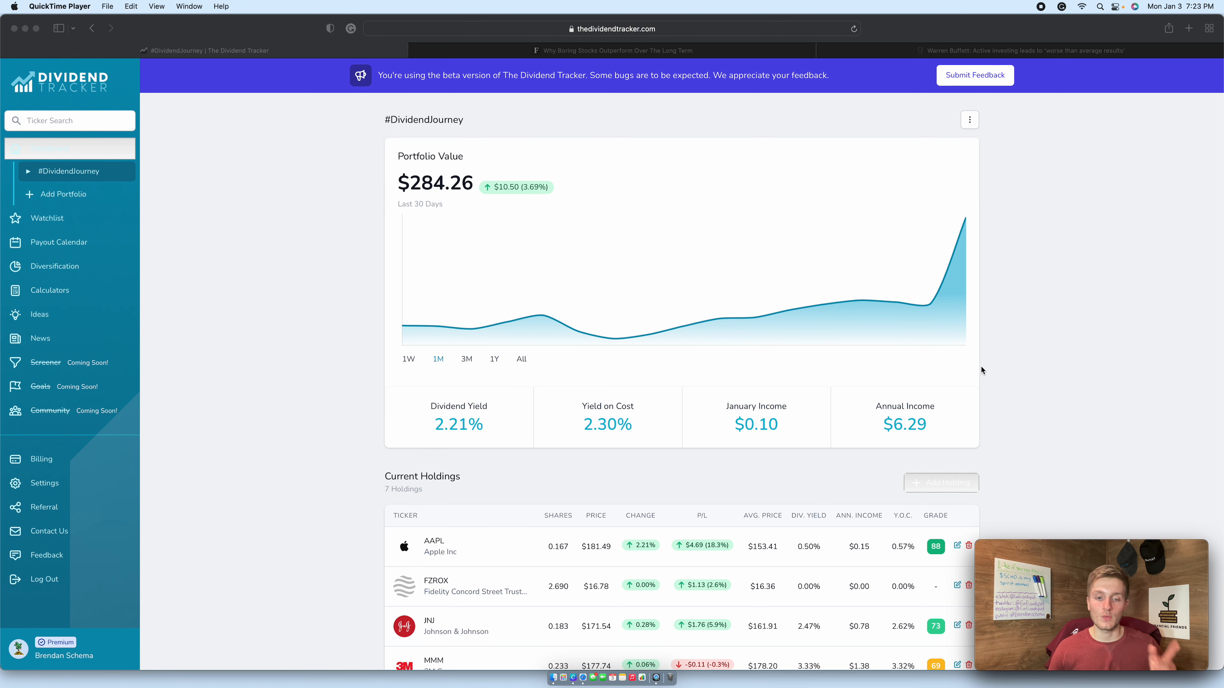
Show the Diversification page with its semi-diversified warning, sector and industry charts, and breakdown table.
scroll("down", 3)
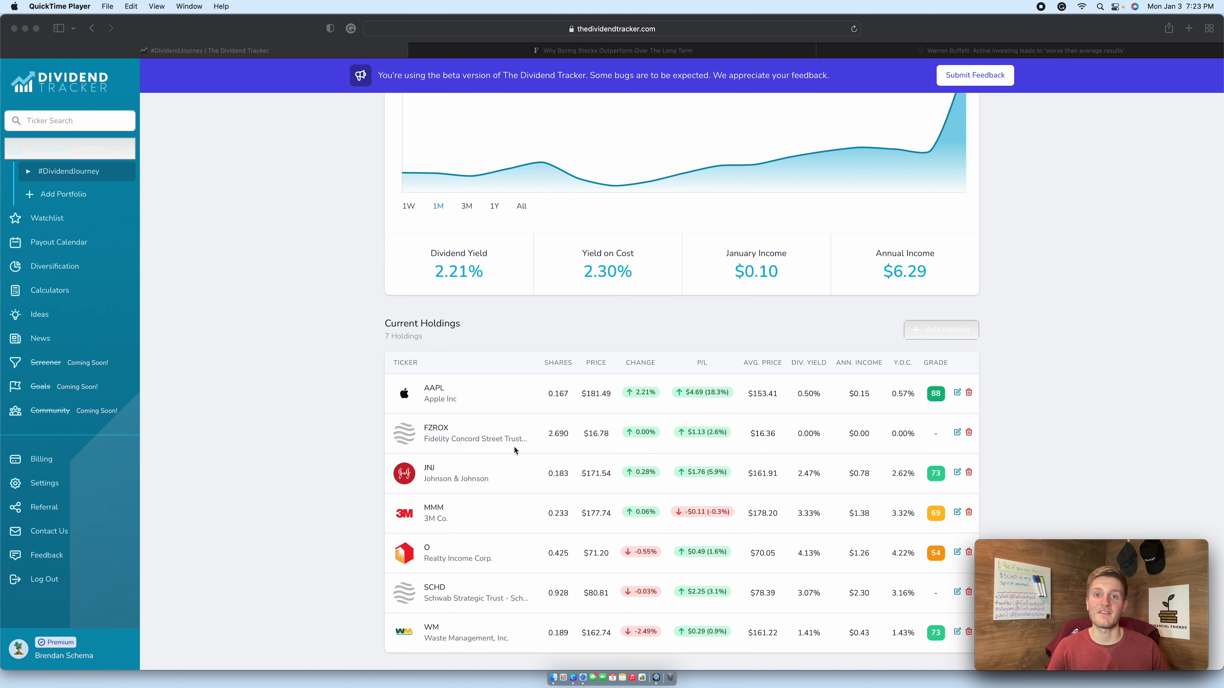
mouse_move(448, 592)
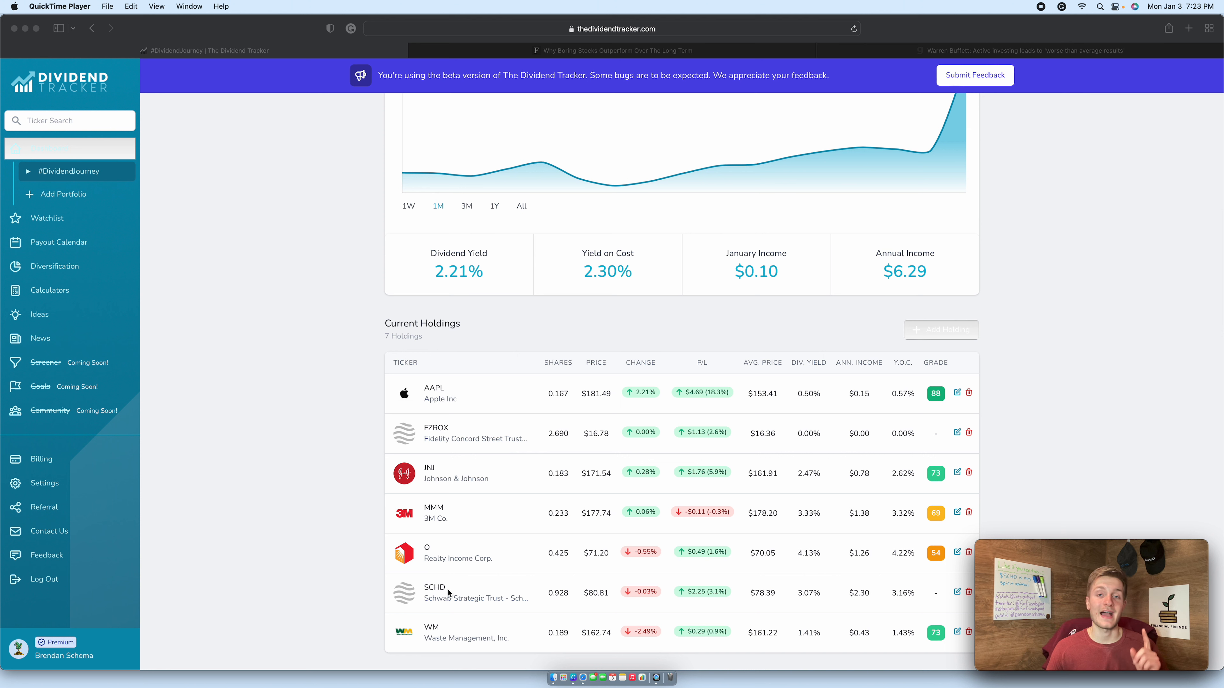
mouse_move(71, 270)
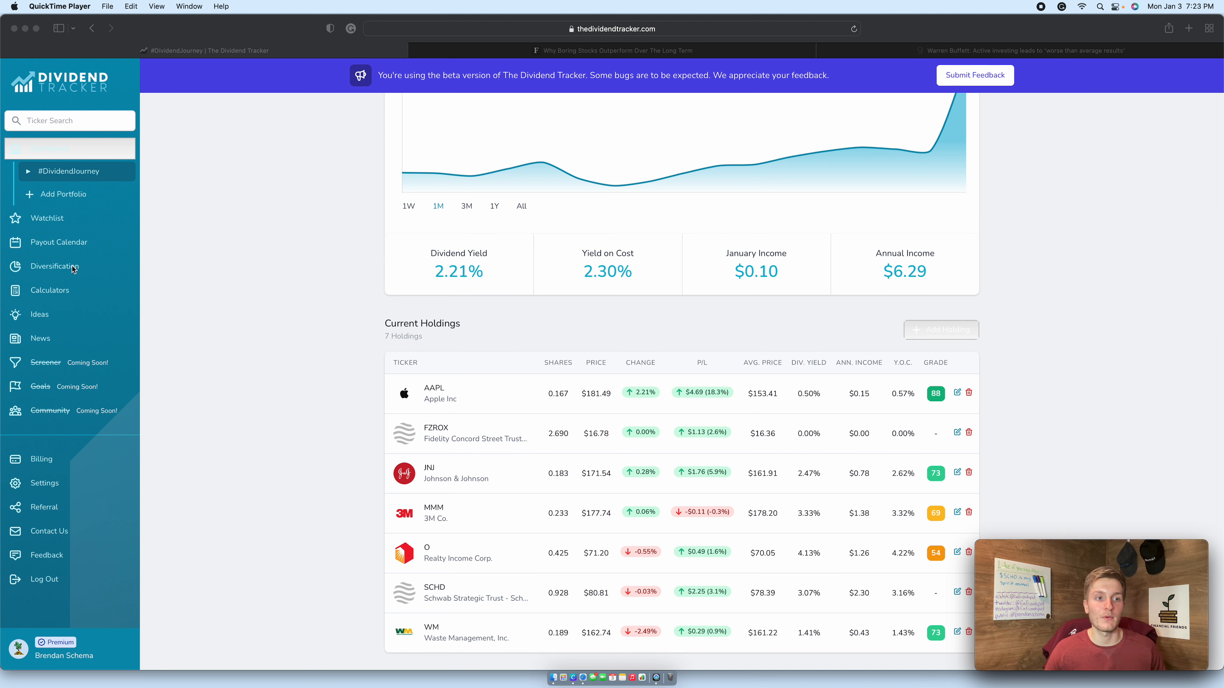
left_click(54, 266)
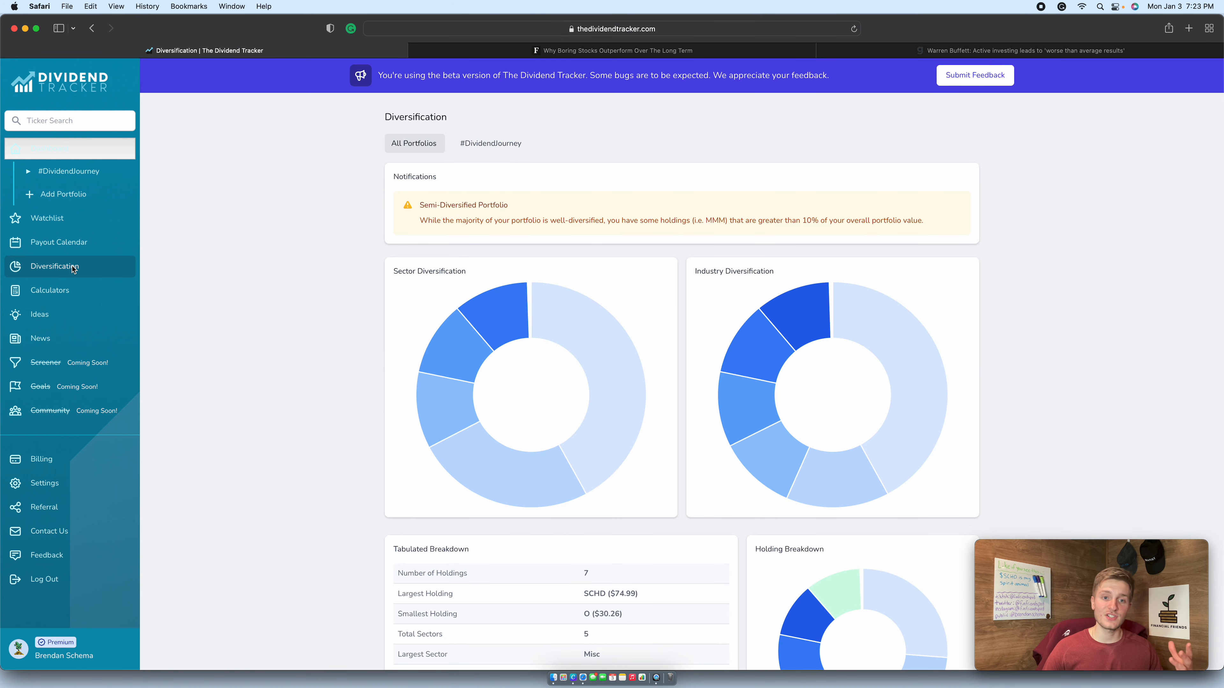
mouse_move(610, 338)
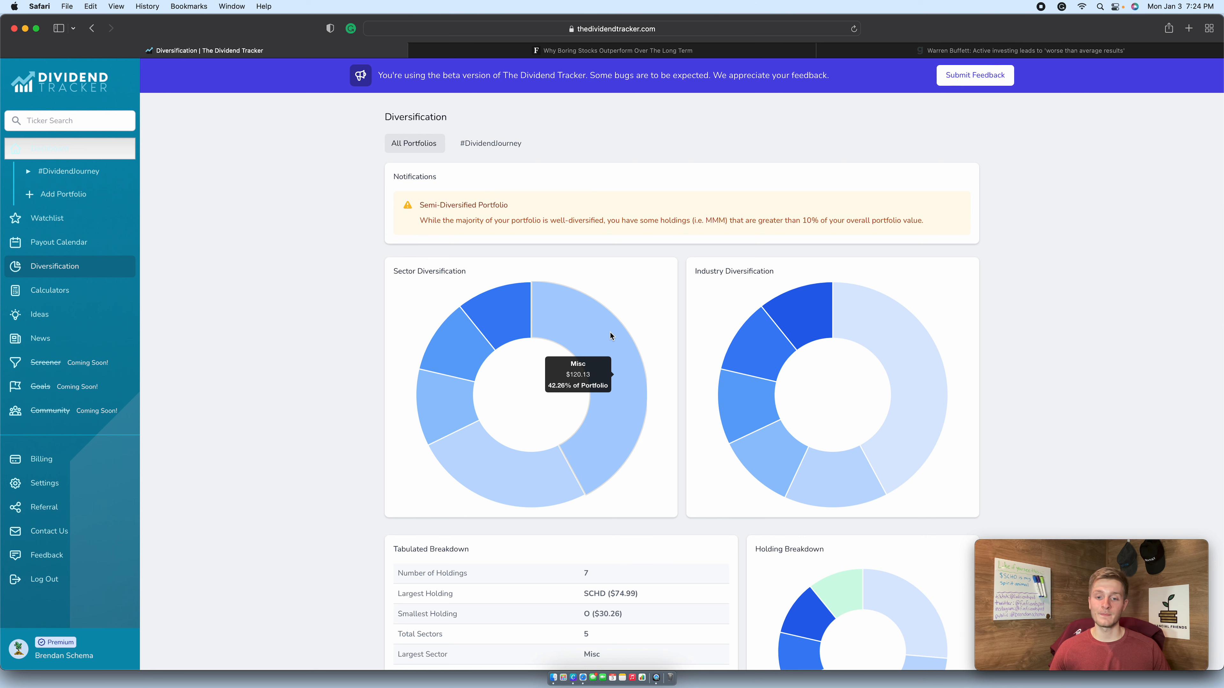
scroll("down", 3)
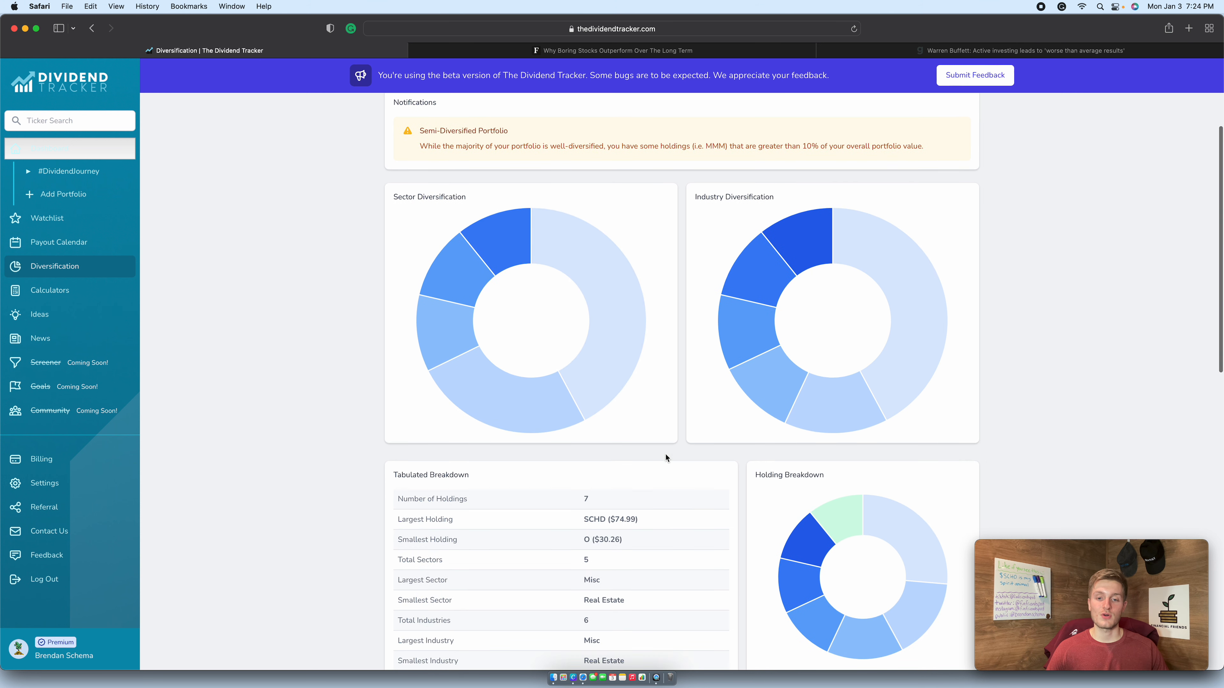
mouse_move(600, 535)
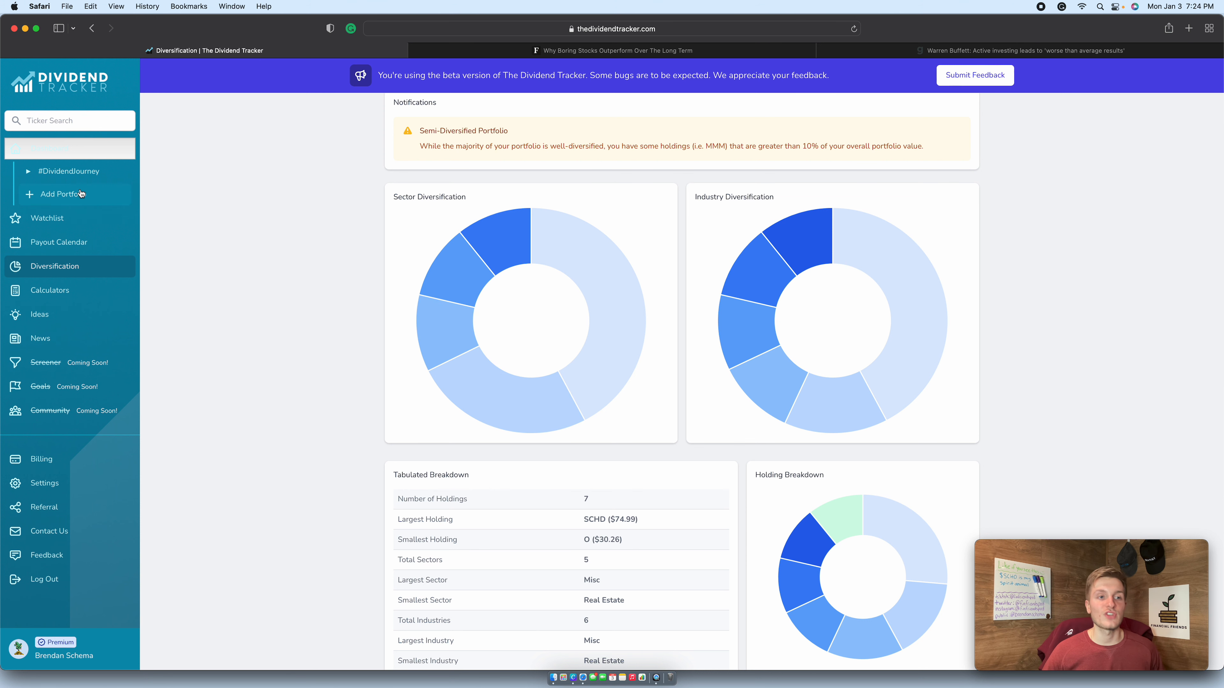
Return to the #DividendJourney overview, select the $284.26 portfolio value, and view the Current Holdings table.
left_click(69, 171)
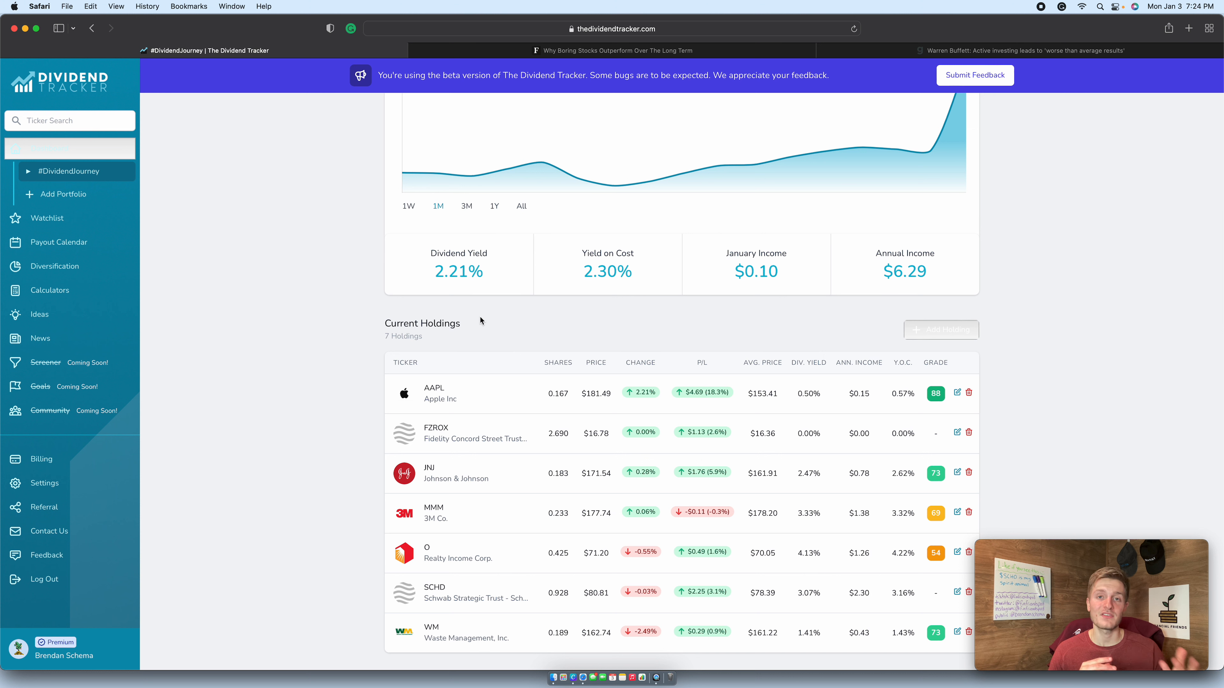
mouse_move(437, 252)
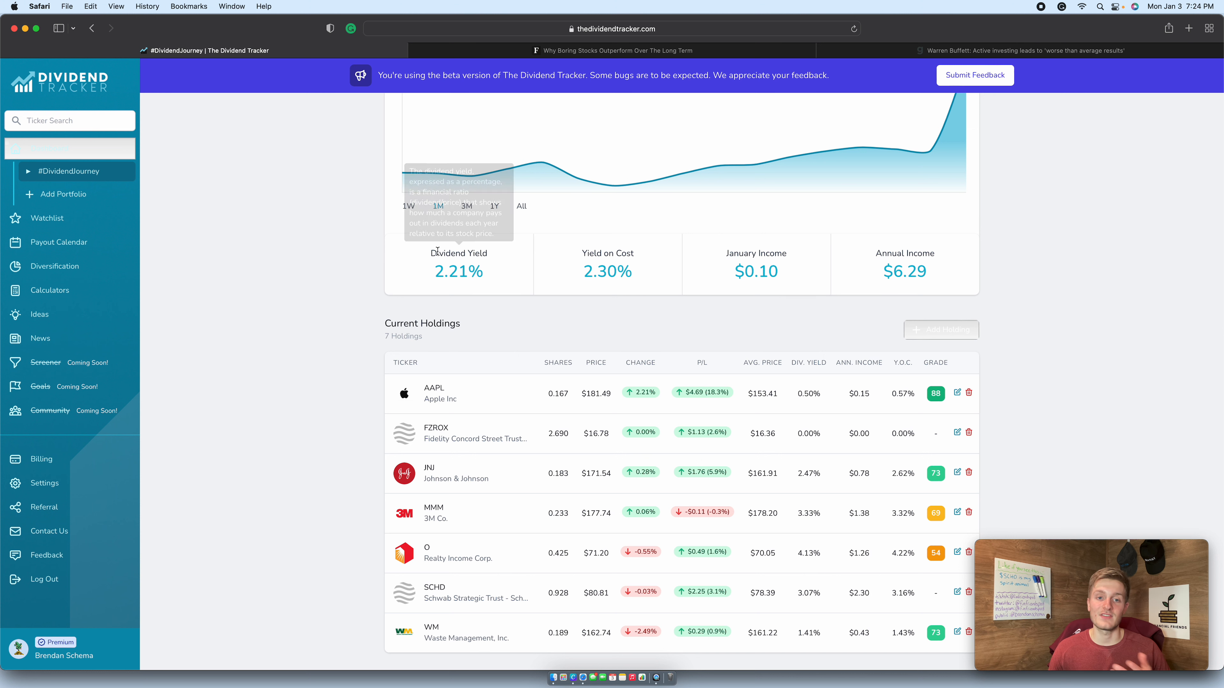
mouse_move(362, 269)
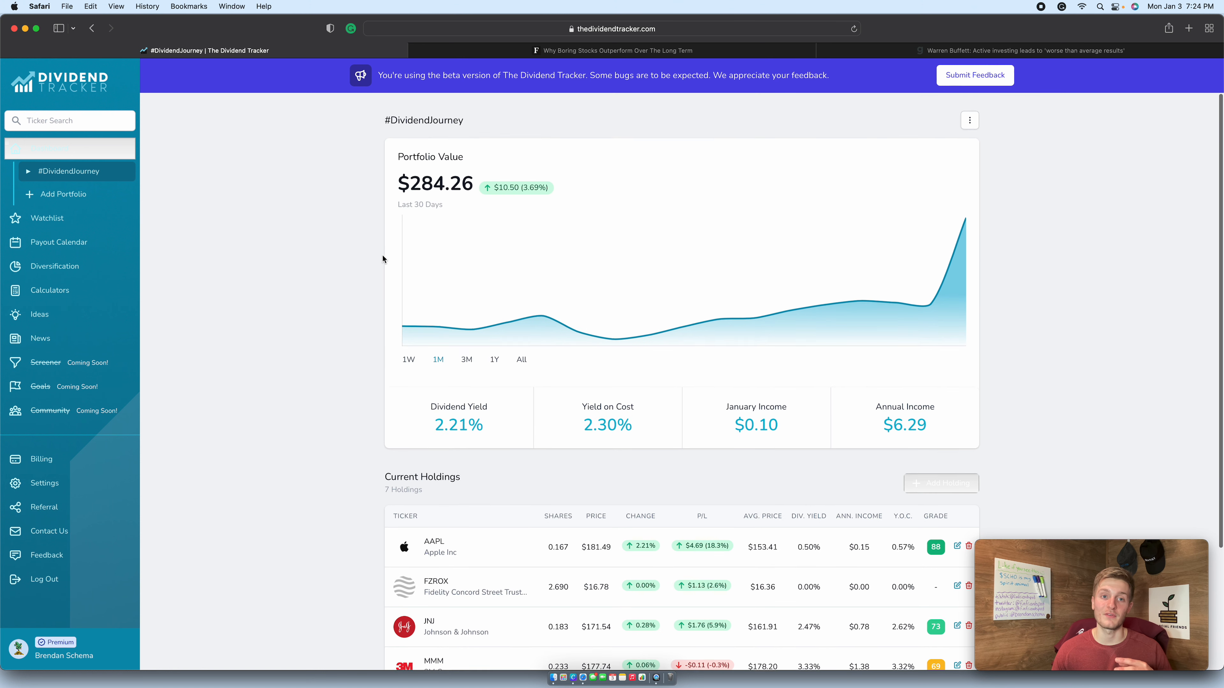
double_click(435, 184)
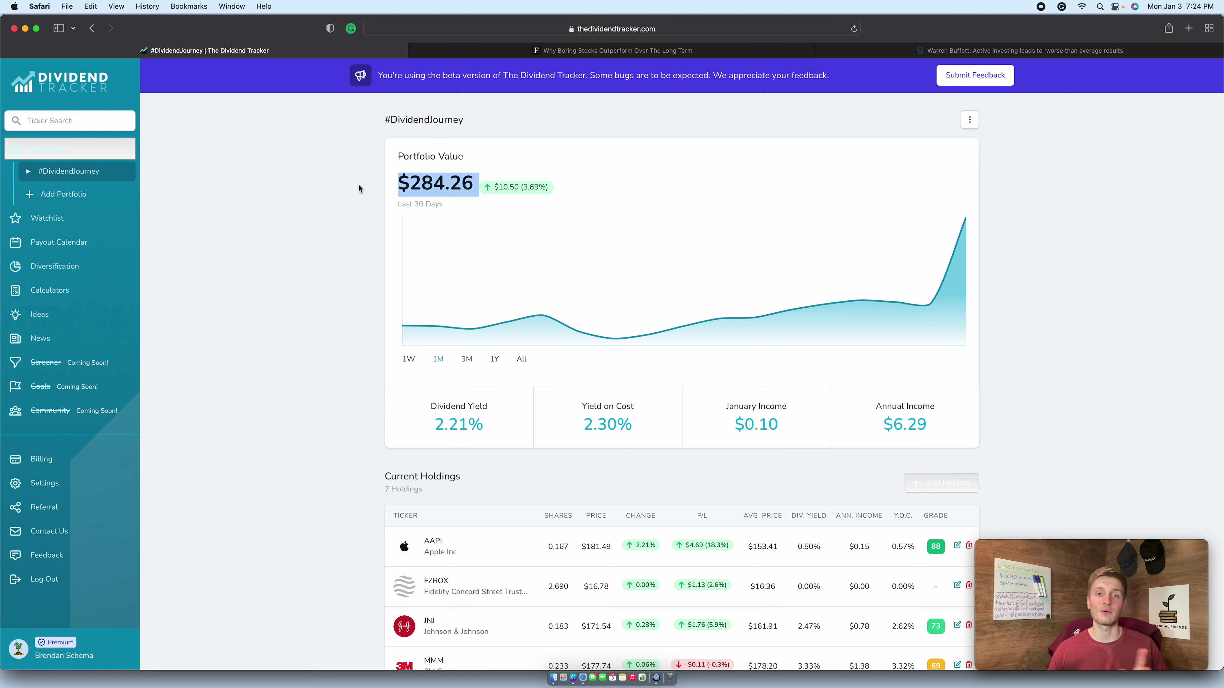
mouse_move(339, 169)
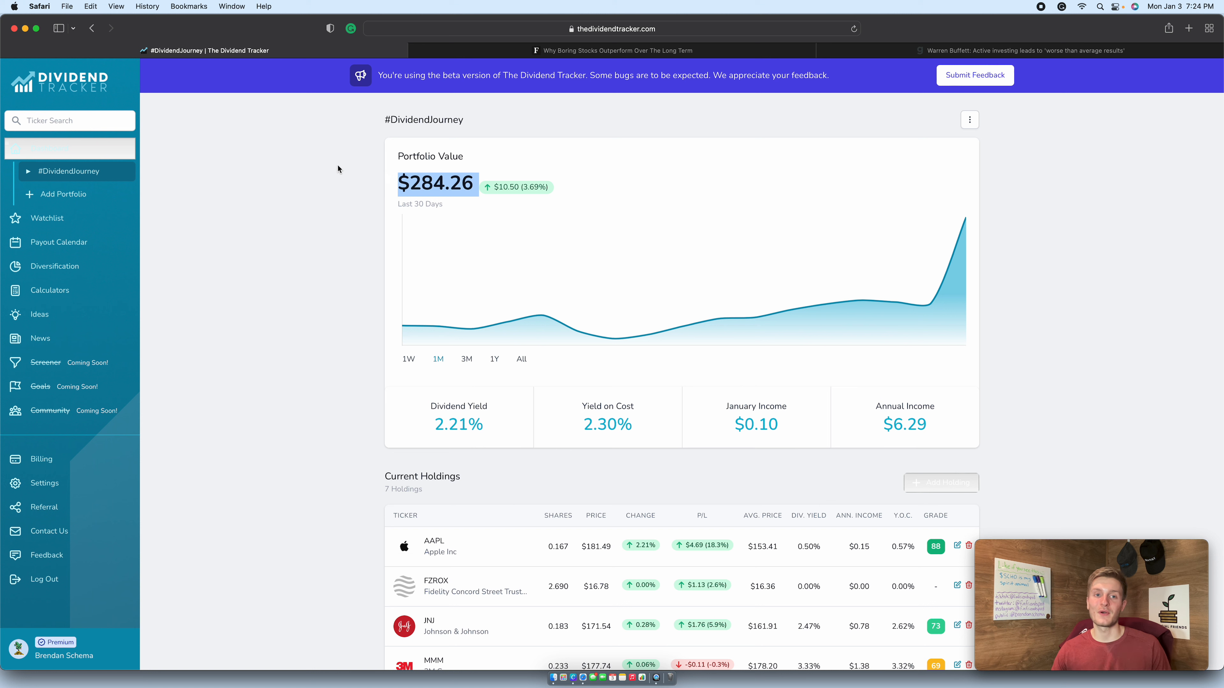
scroll("down", 3)
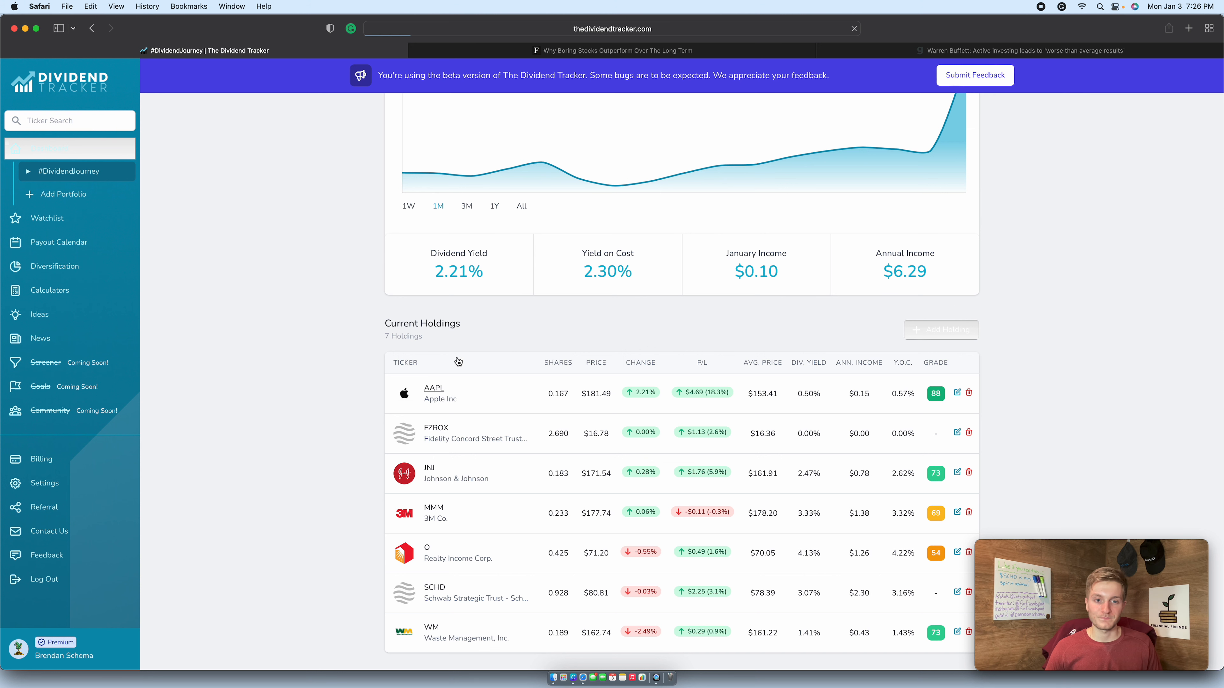
mouse_move(462, 259)
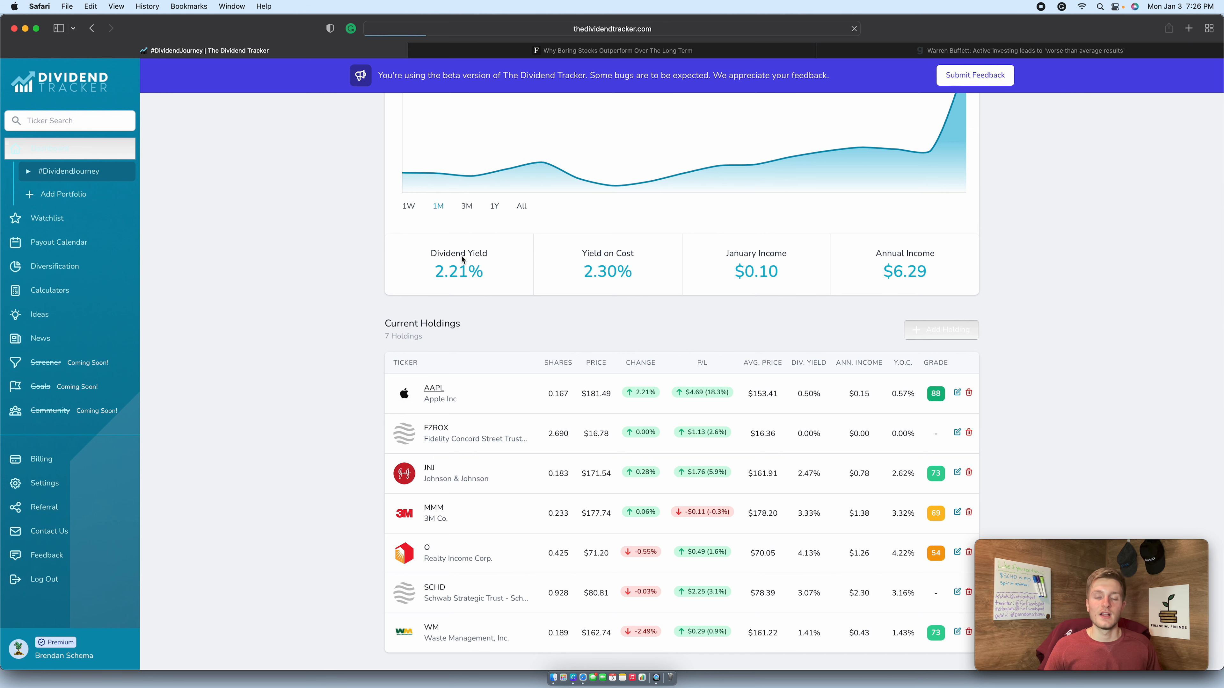
Show the AAPL detail page with its 88 dividend grade, key ratios, growth charts and analyst recommendations.
left_click(433, 387)
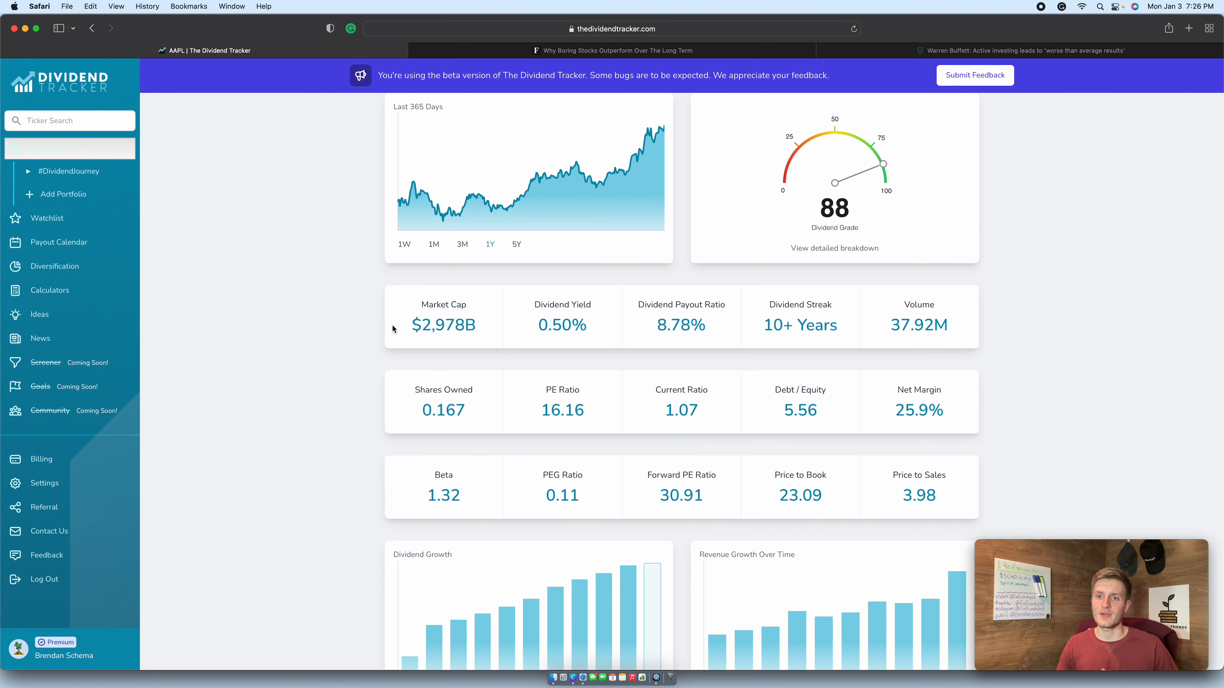
mouse_move(819, 338)
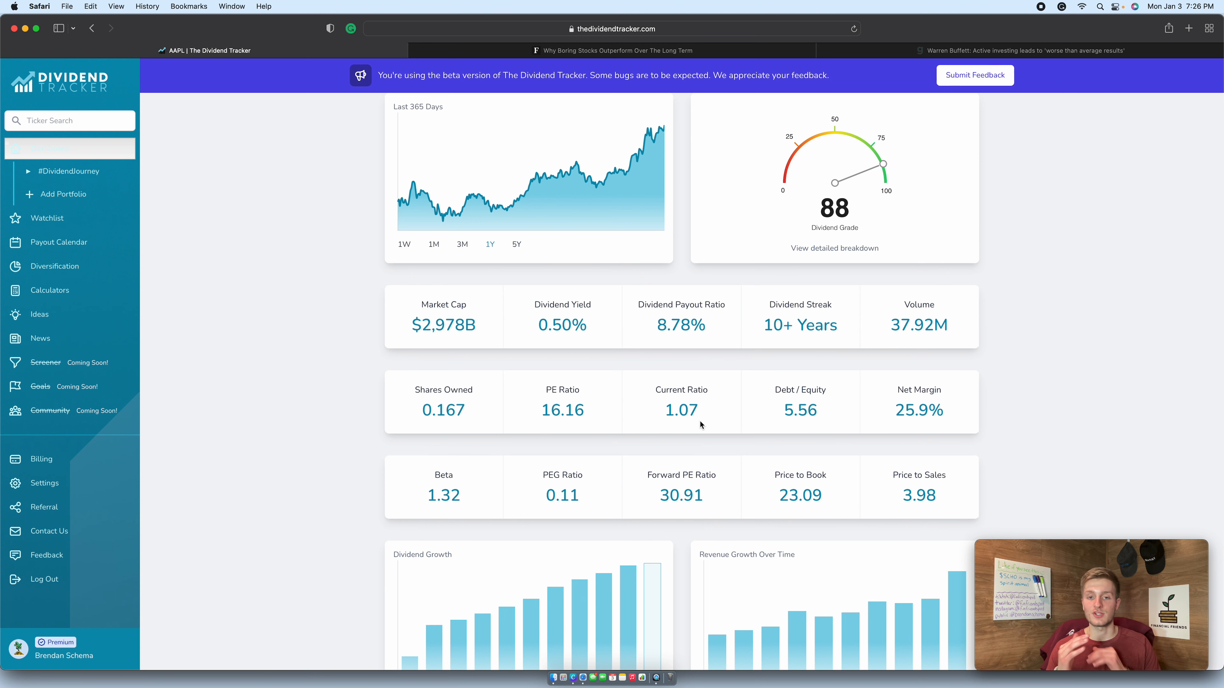
scroll("down", 3)
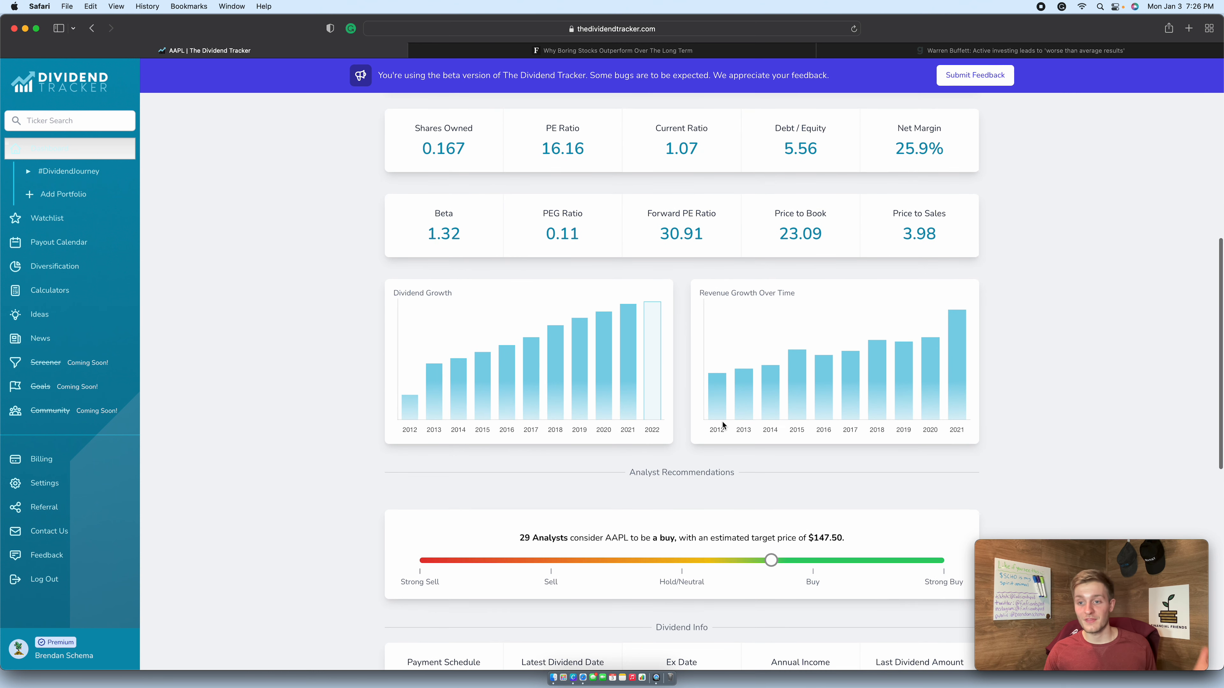
mouse_move(439, 408)
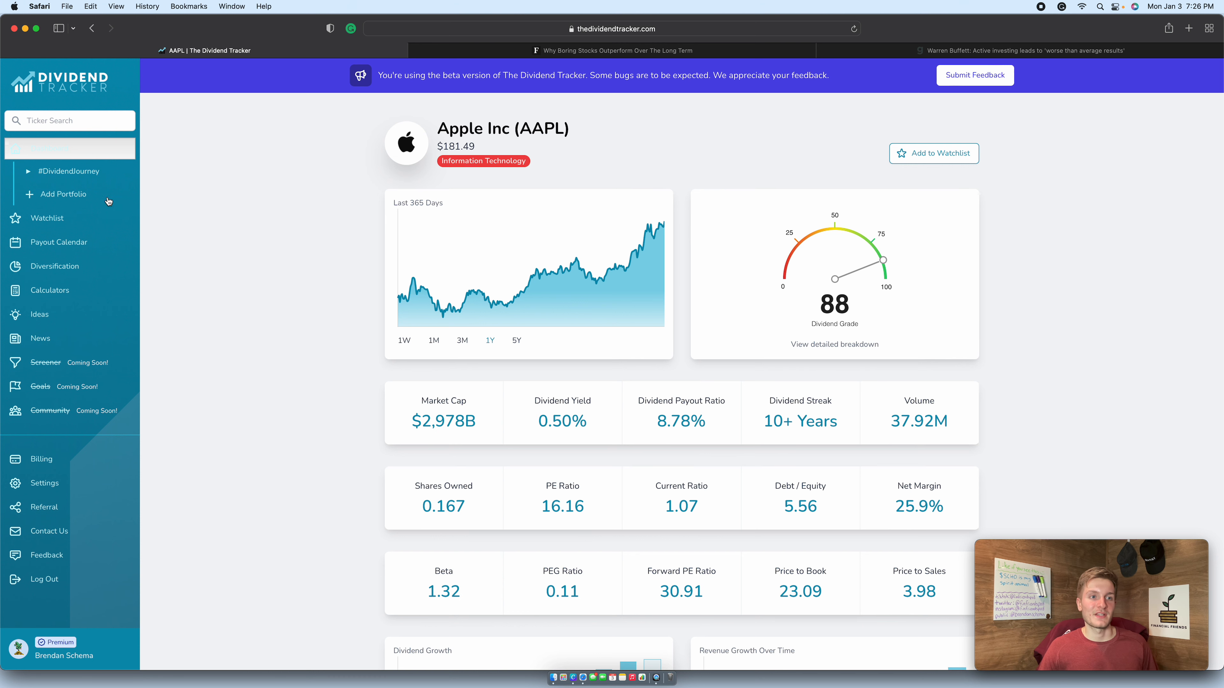
Return to the #DividendJourney portfolio page and view its seven graded holdings.
left_click(68, 172)
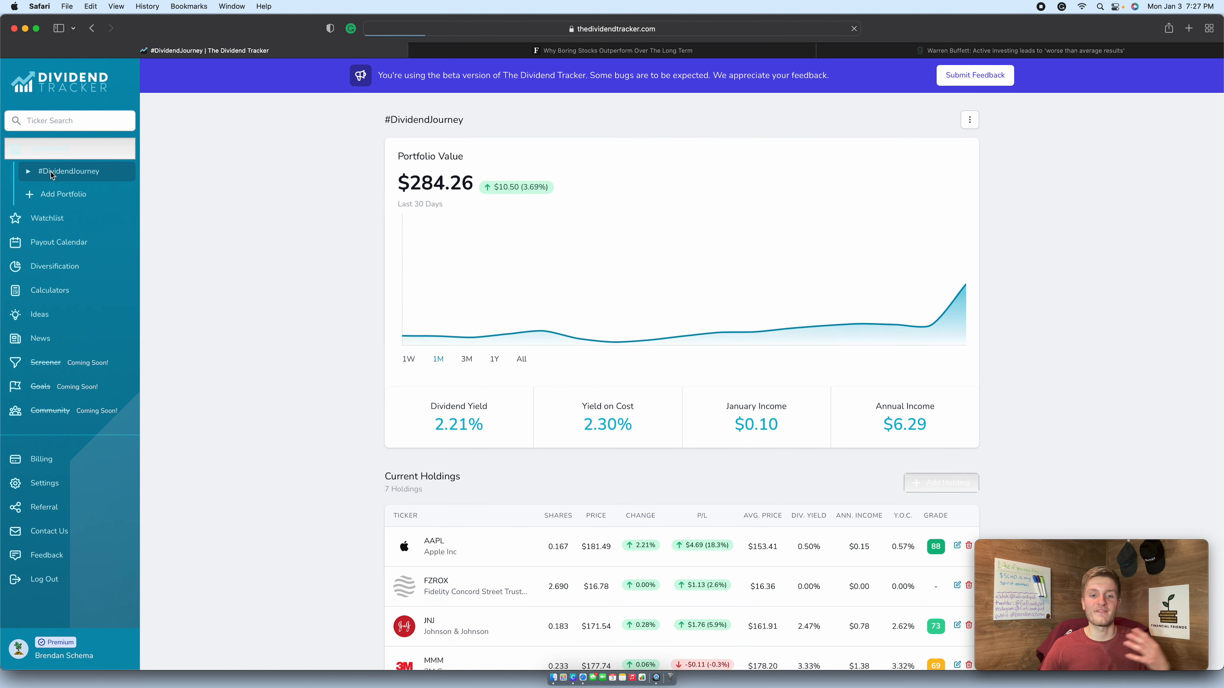
scroll("down", 3)
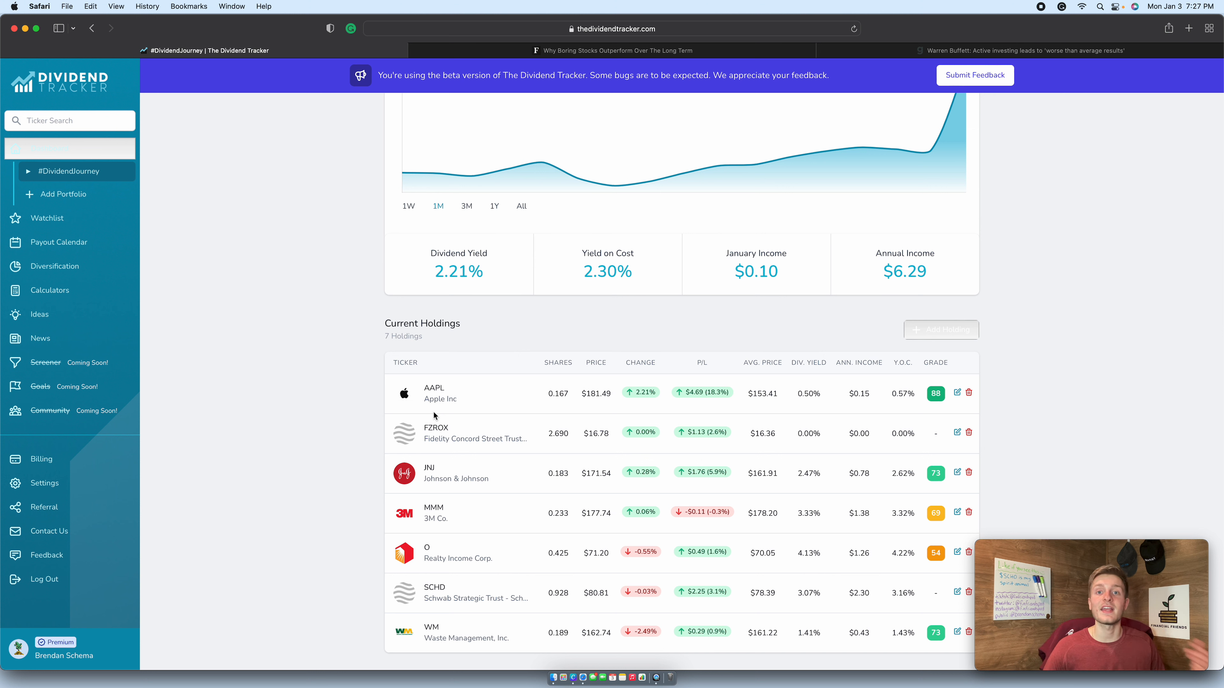
mouse_move(250, 63)
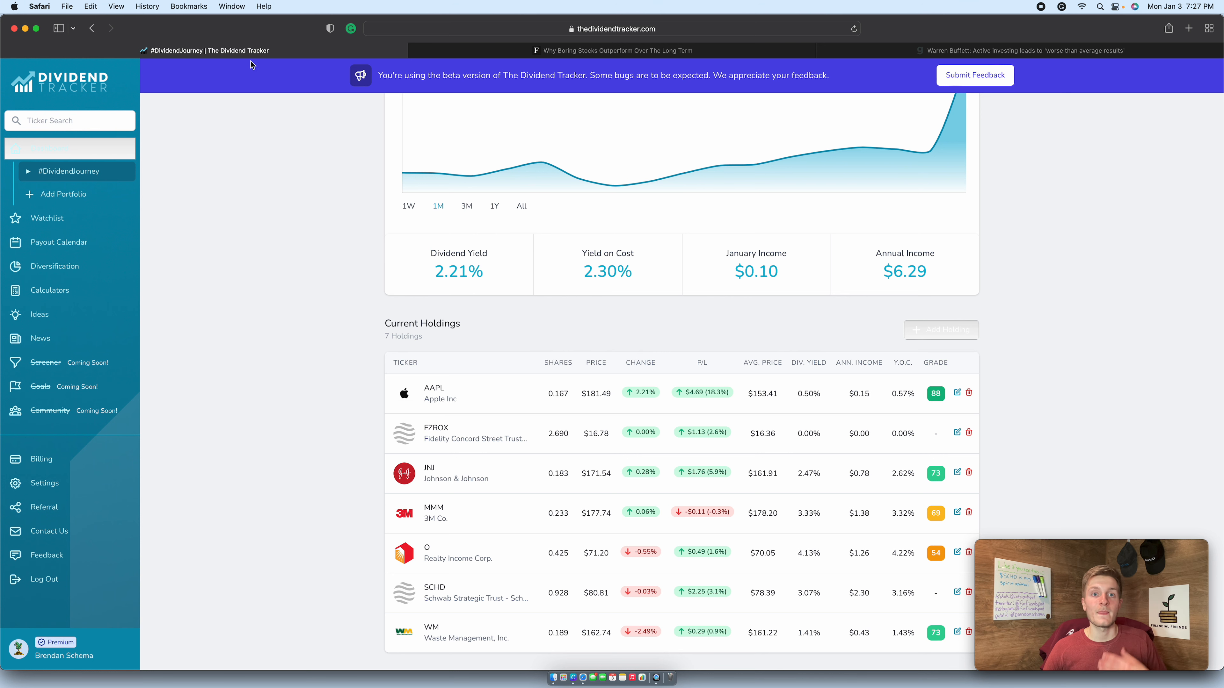
Switch to the Forbes 'Why Boring Stocks Outperform' tab and read down to its conclusion and author bio.
left_click(613, 51)
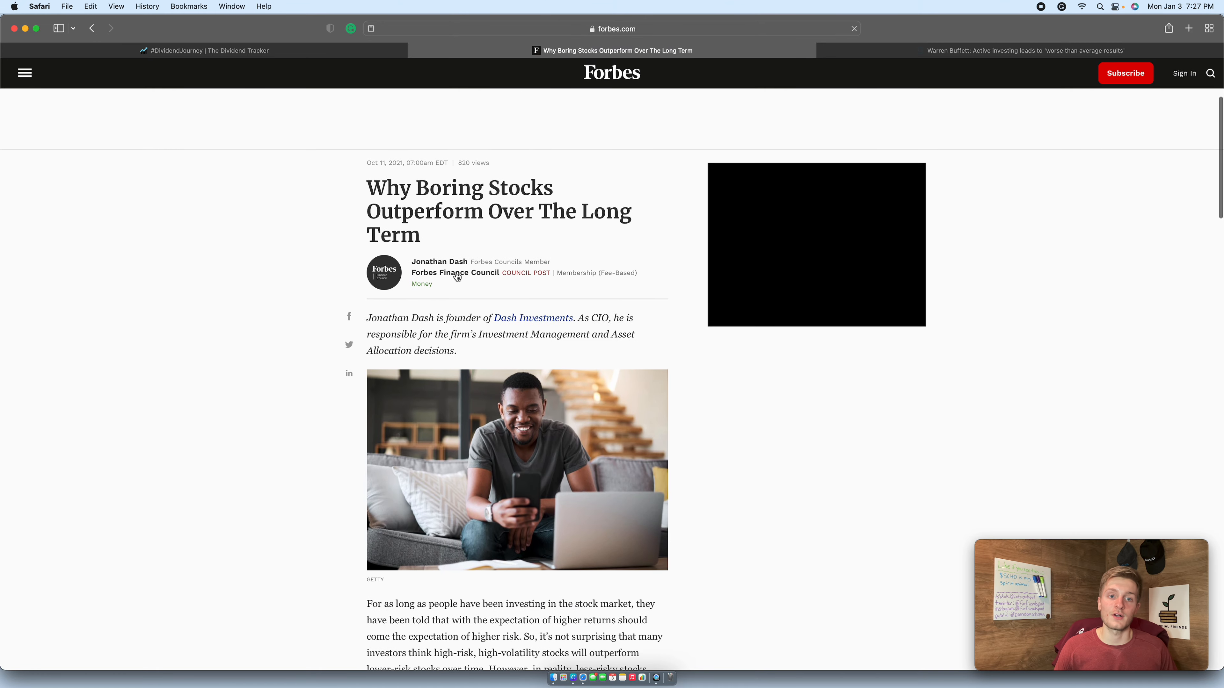
scroll("down", 3)
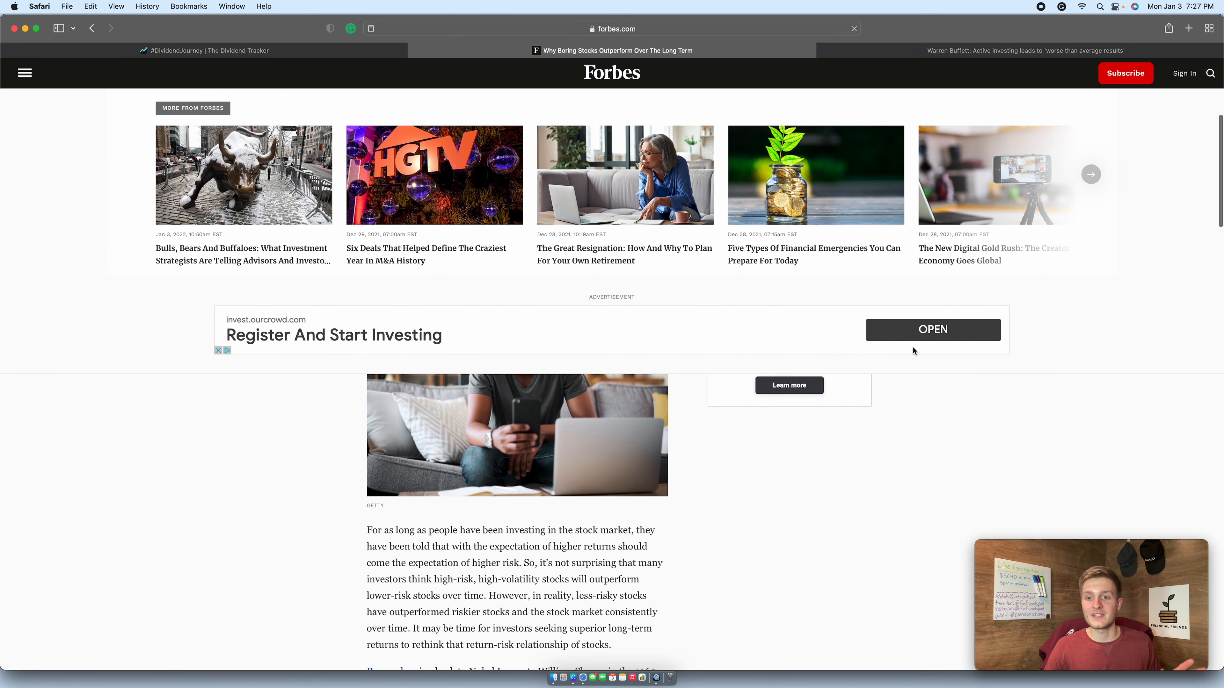
scroll("down", 3)
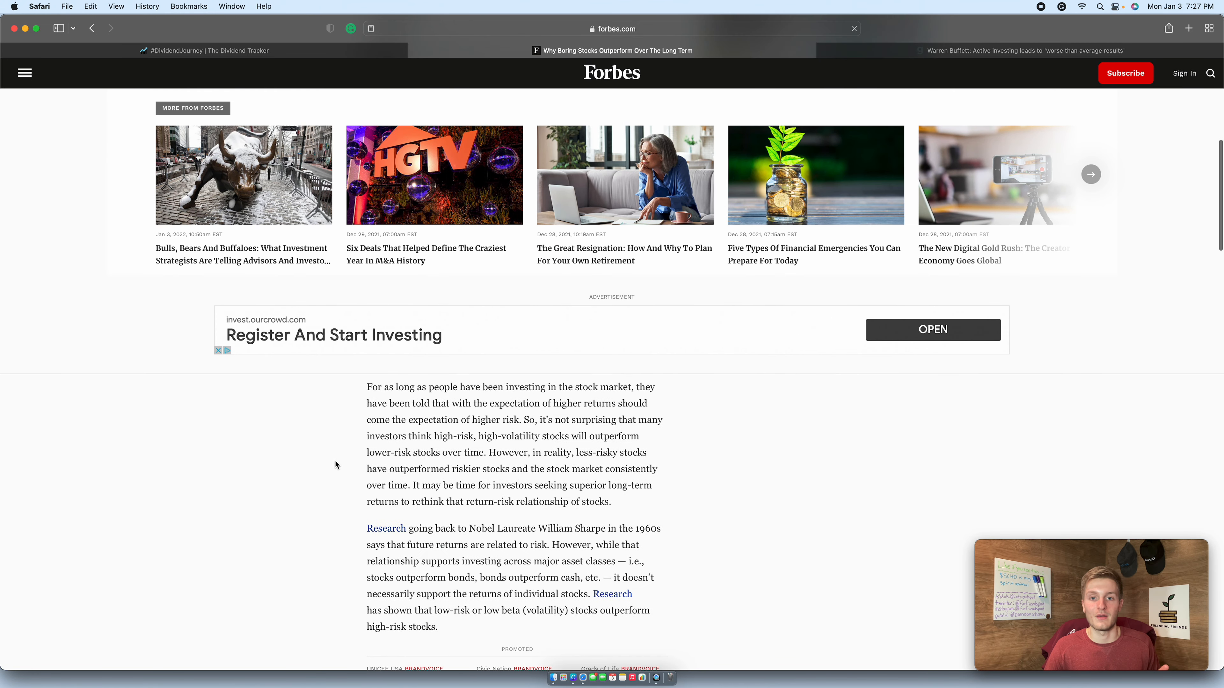
scroll("down", 3)
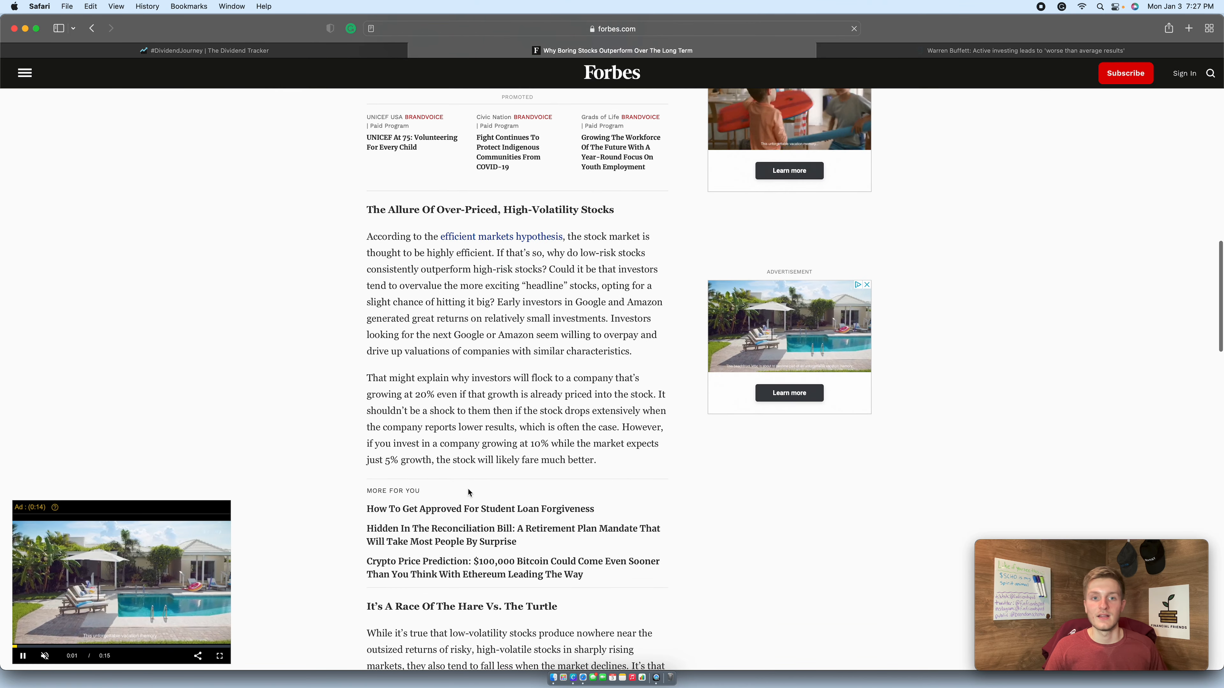
scroll("down", 3)
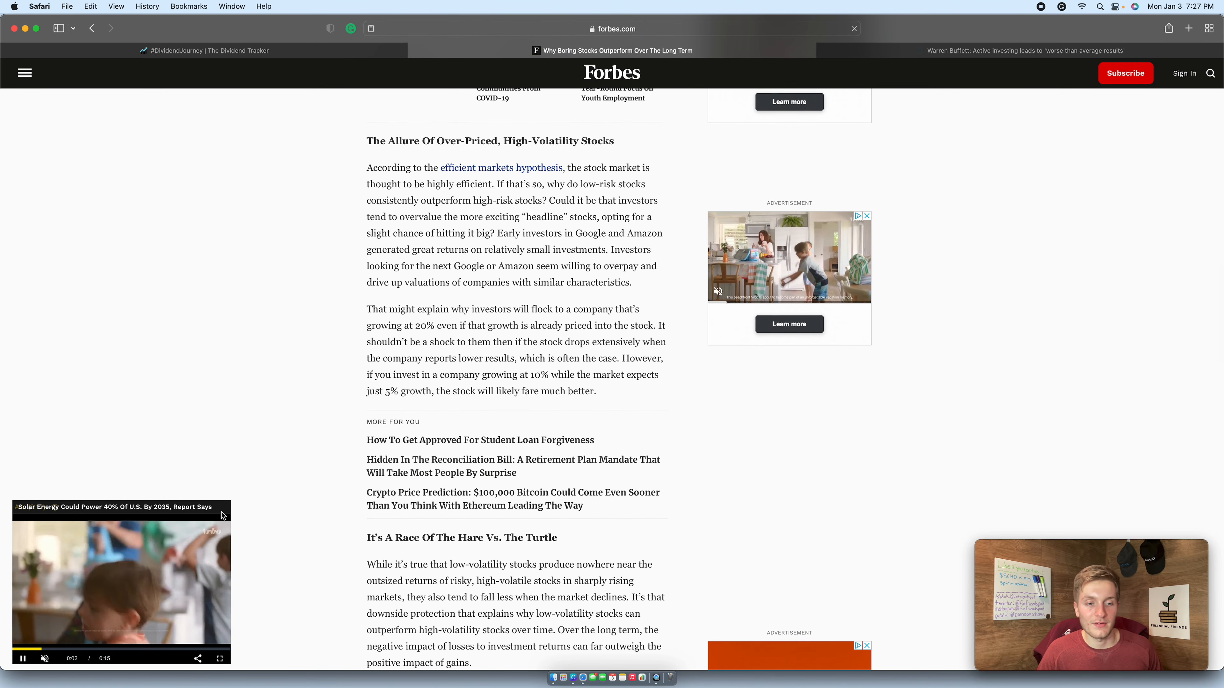
scroll("down", 3)
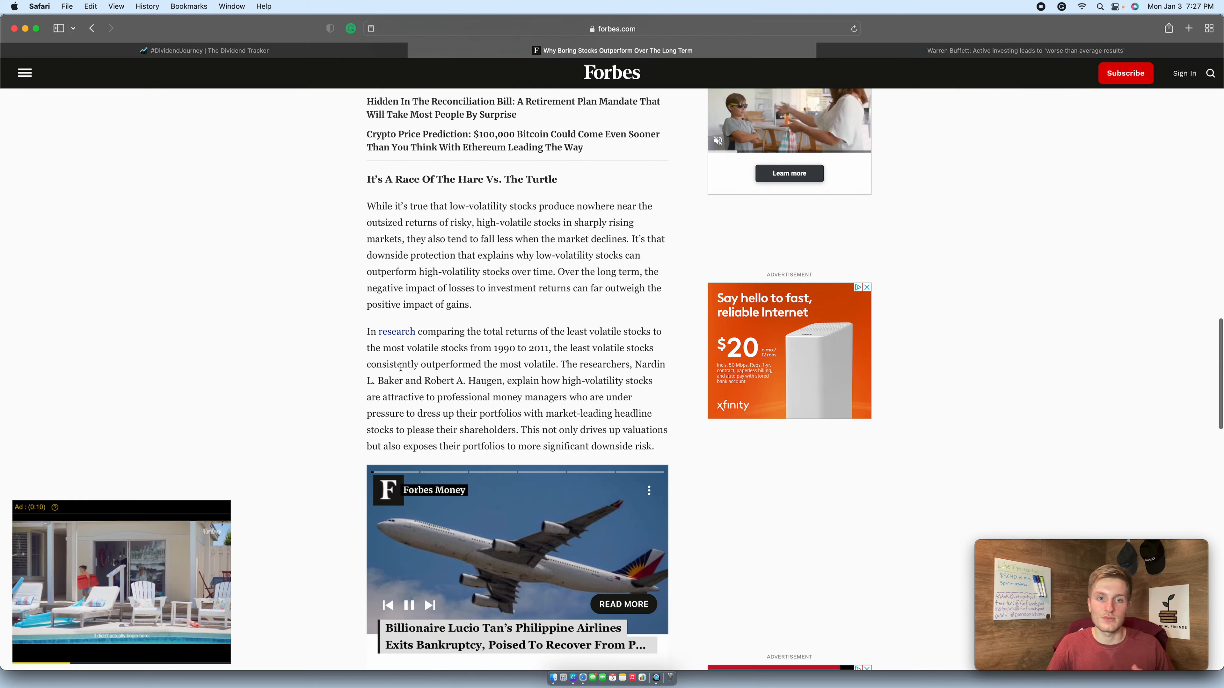
scroll("down", 3)
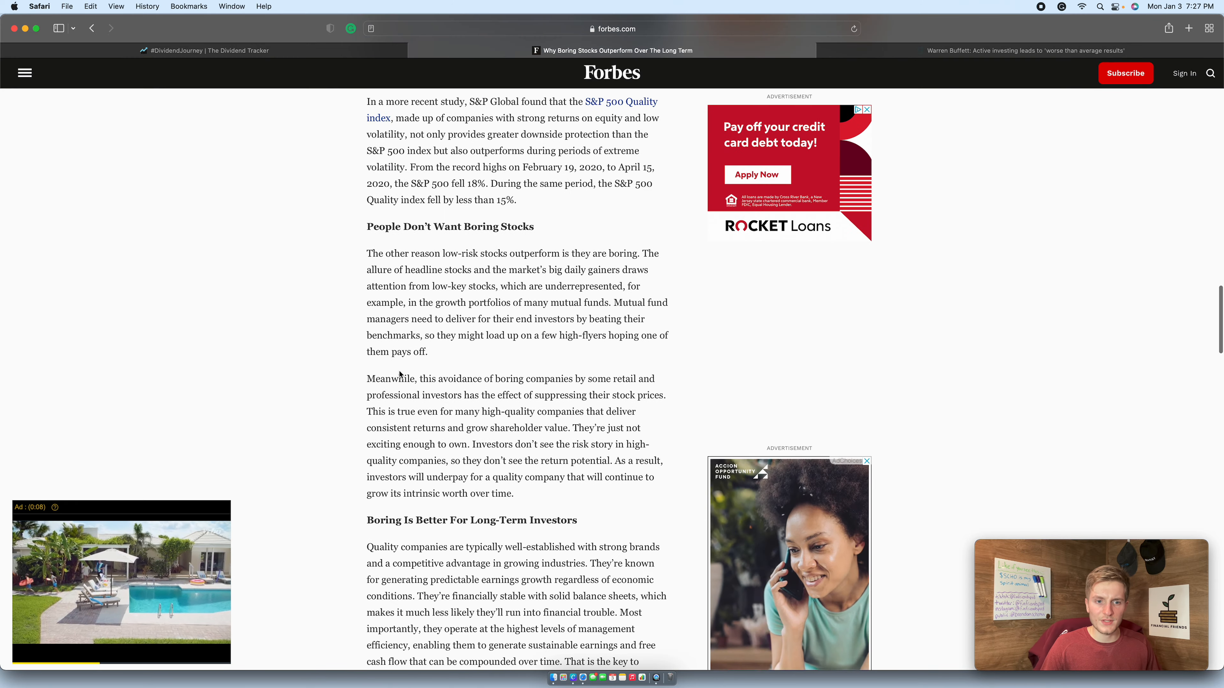
scroll("down", 3)
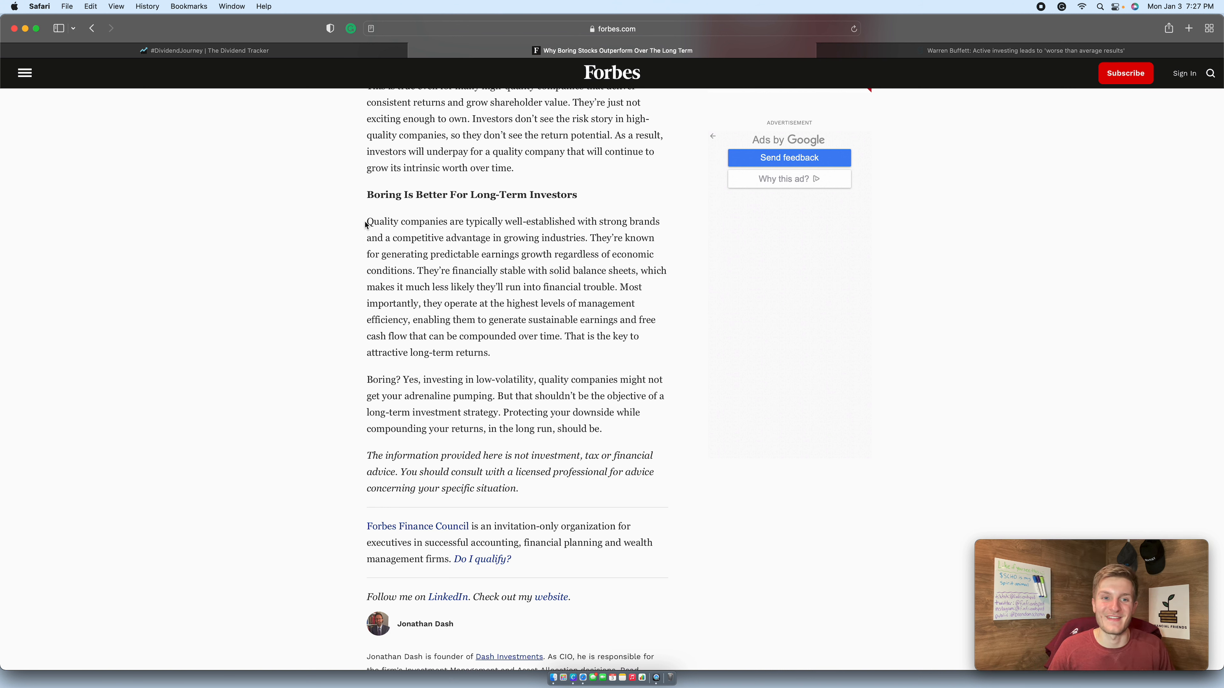
Highlight the opening sentences about quality companies under 'Boring Is Better For Long-Term Investors'.
left_click_drag(366, 221, 615, 297)
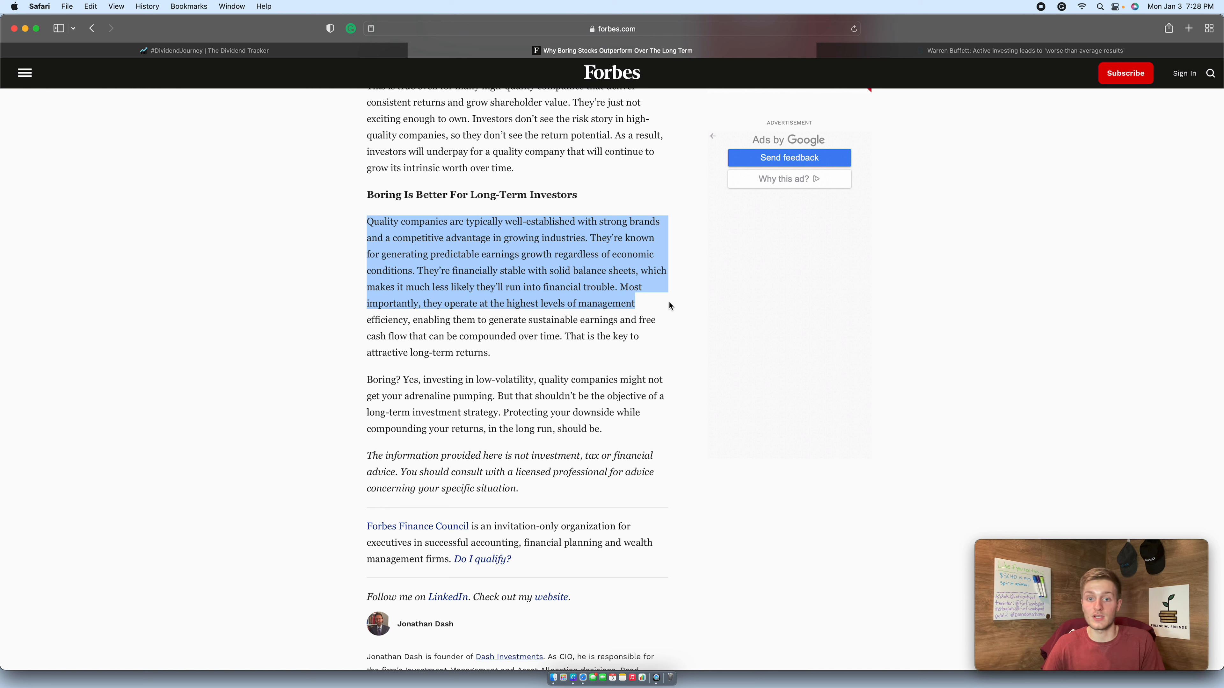
Clear the selection, then highlight the compounding free cash flow text and 'That is the key to attractive long-term returns.'.
left_click(506, 236)
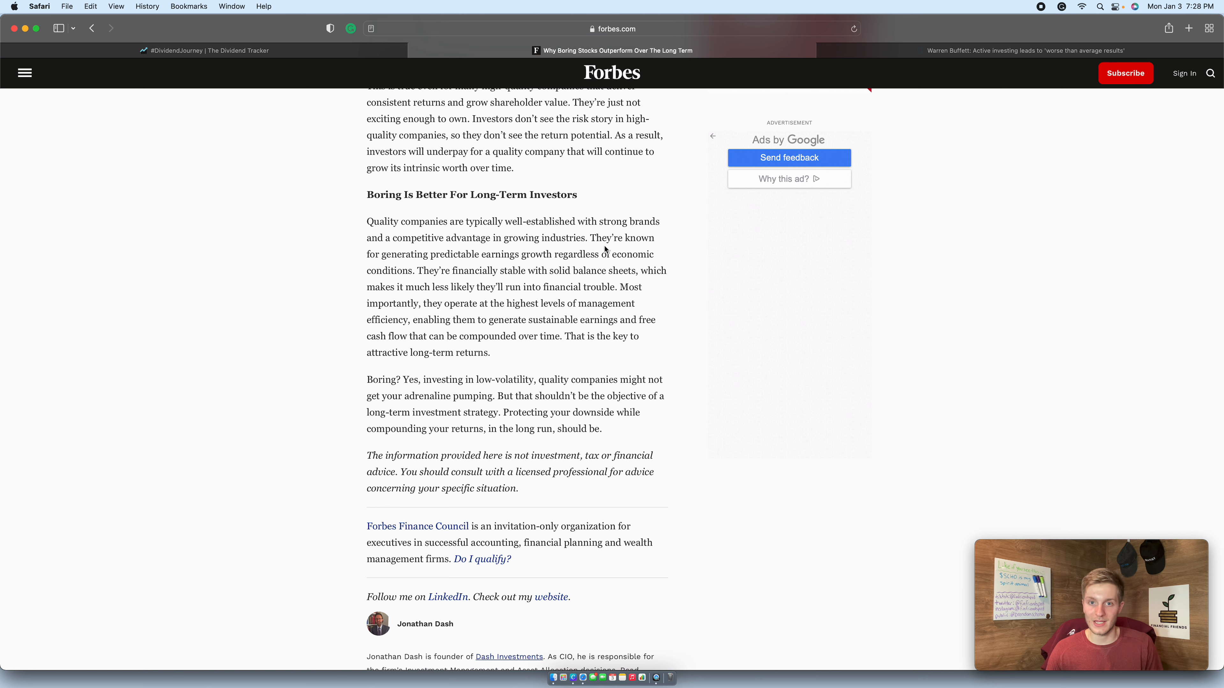
left_click_drag(430, 254, 554, 254)
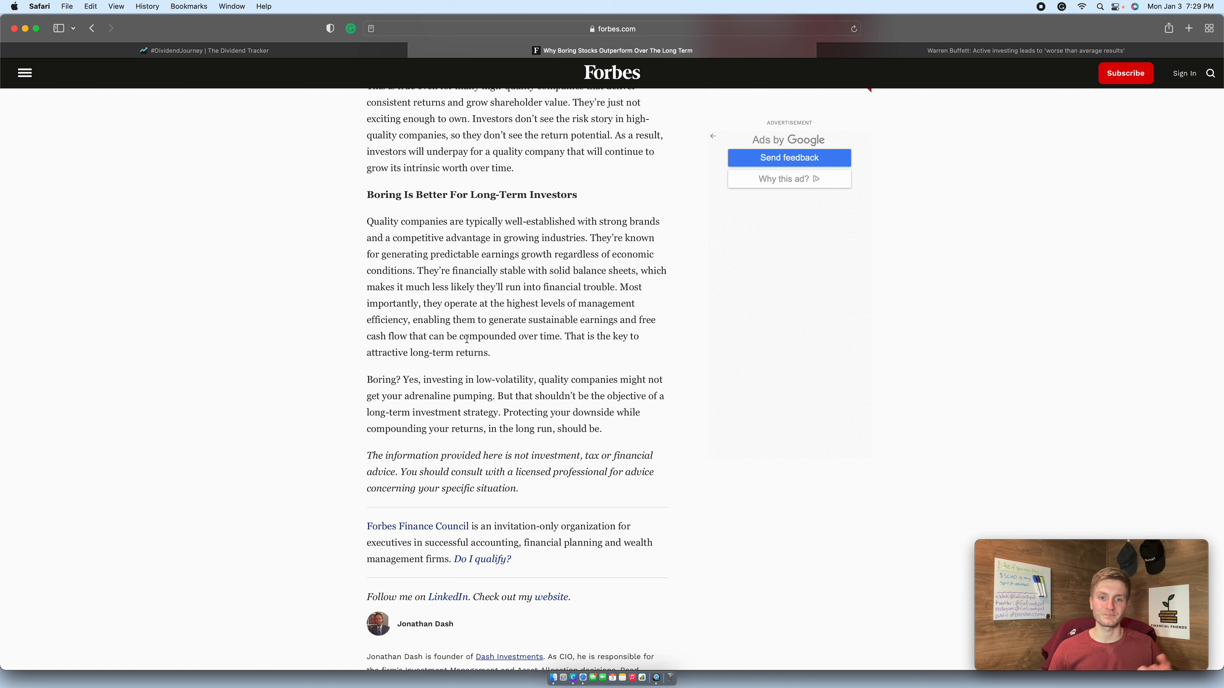
left_click_drag(497, 319, 639, 336)
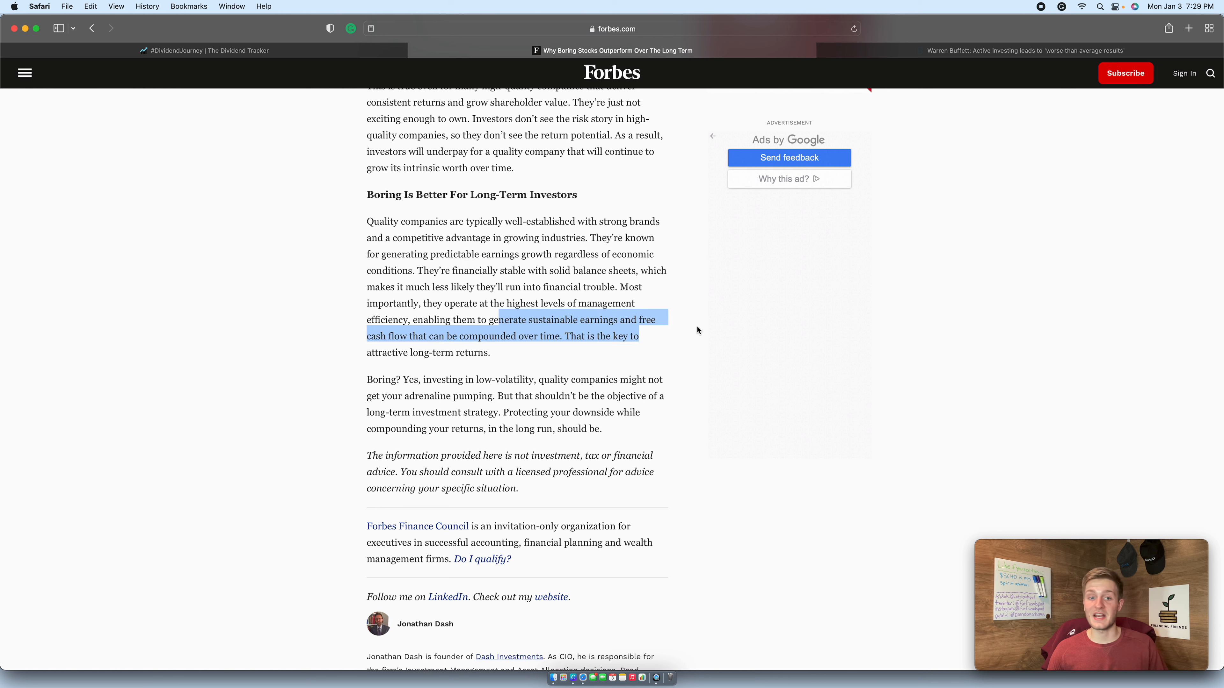
mouse_move(655, 334)
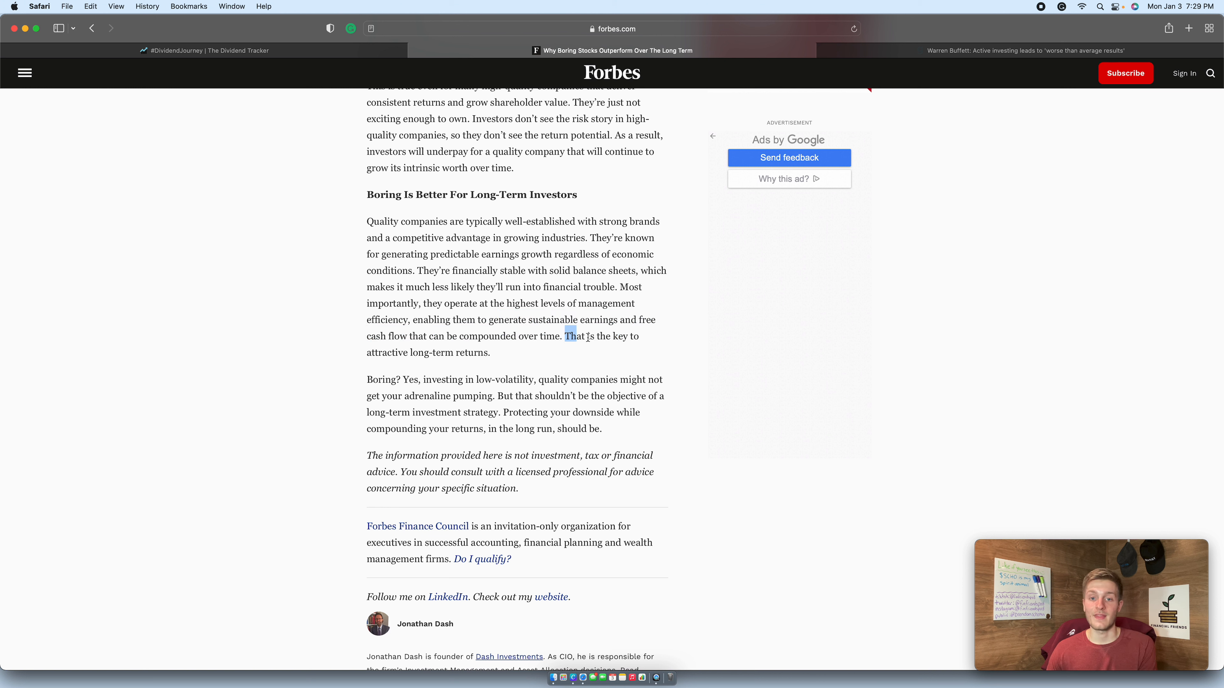
left_click_drag(565, 336, 492, 351)
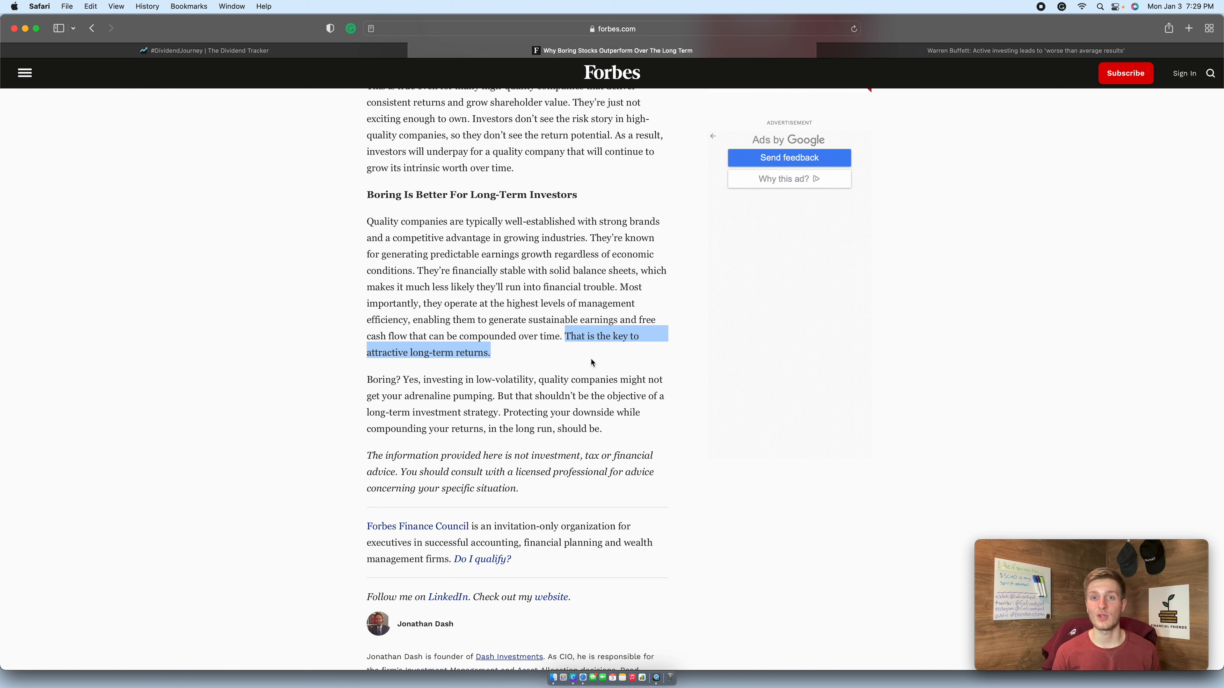
mouse_move(966, 42)
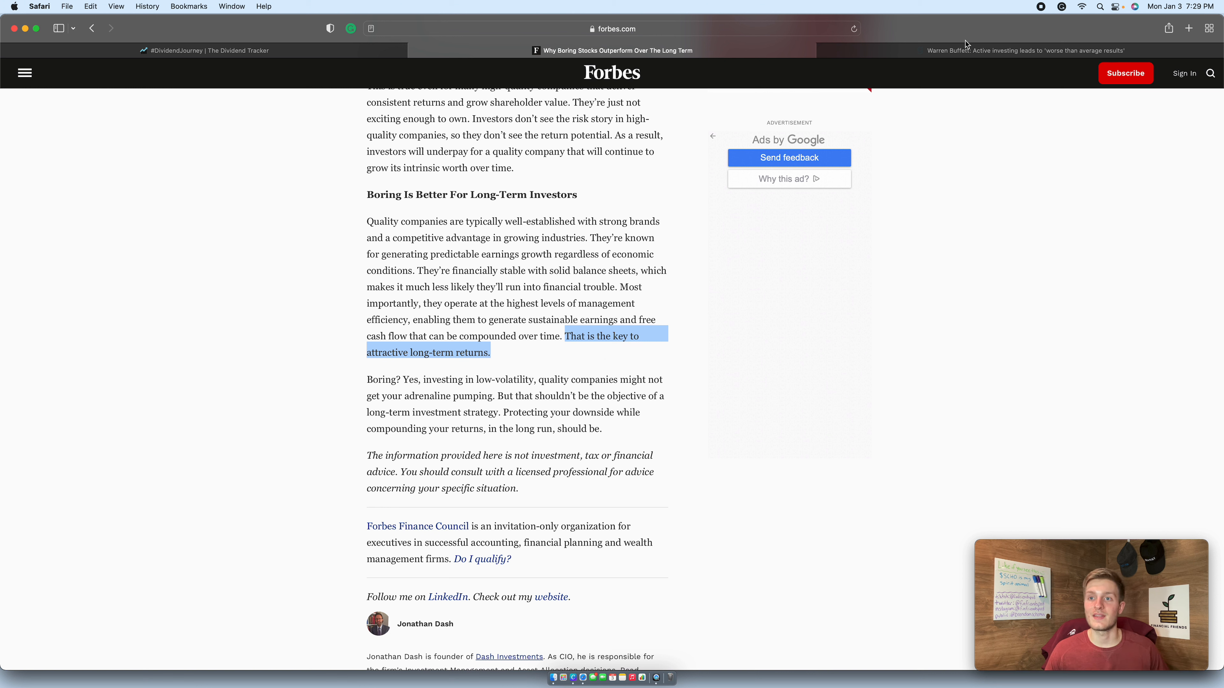
Switch to the Acorns Grow Warren Buffett article and launch its embedded video in a new YouTube tab.
left_click(1025, 50)
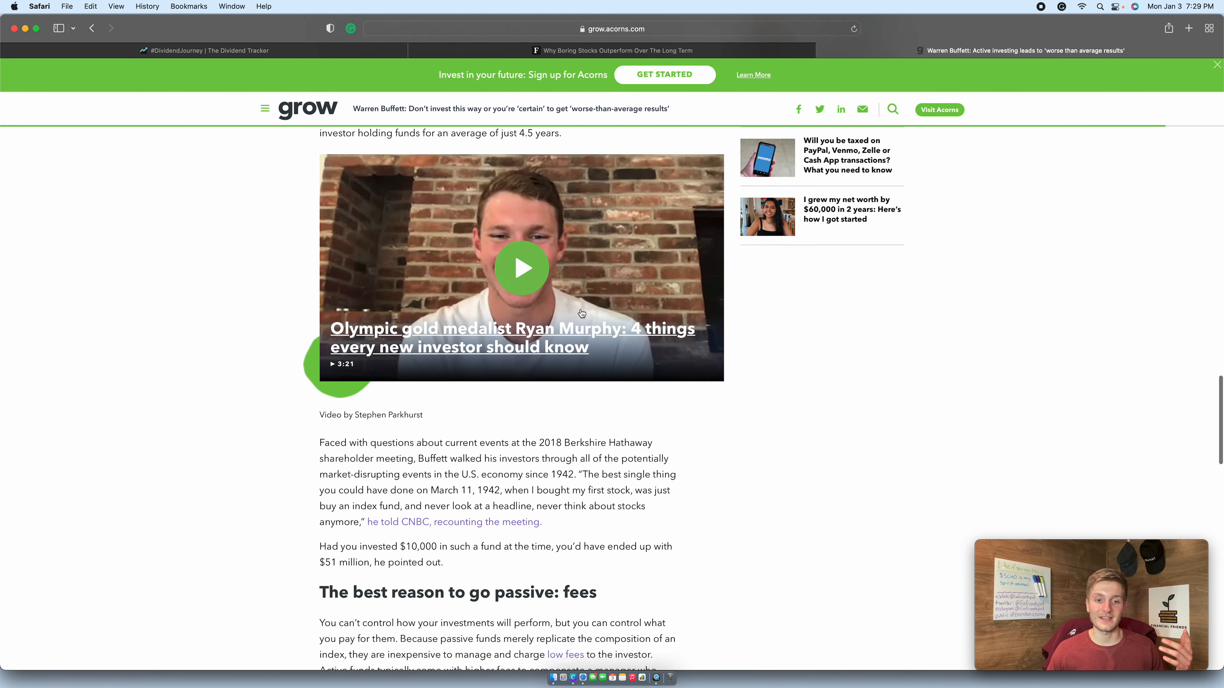
scroll("down", 3)
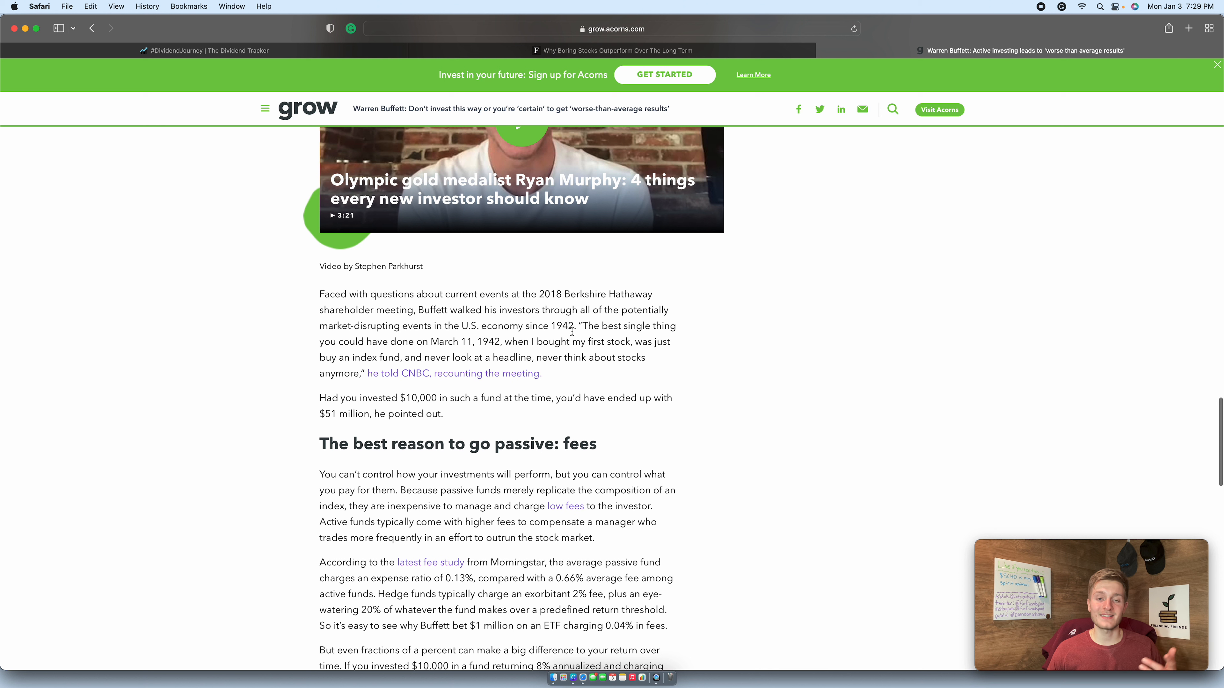
left_click_drag(579, 325, 675, 357)
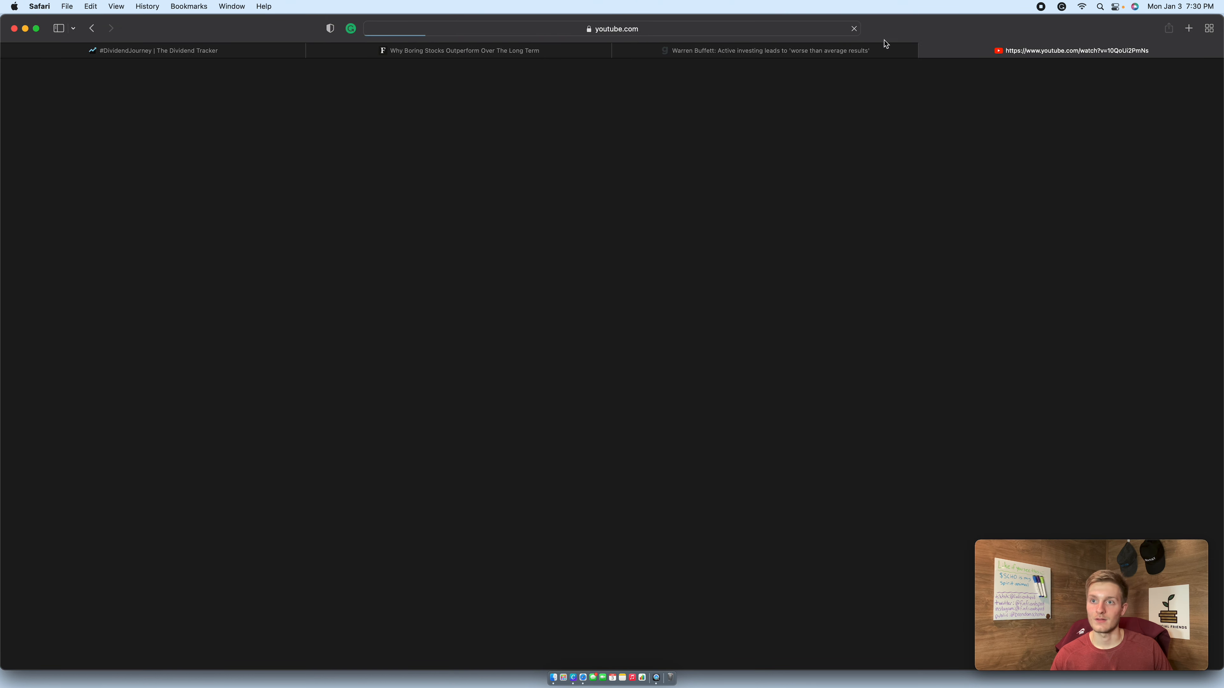
Close the YouTube tab and highlight the Dalbar 2020 study passage on 7.8% investor returns through the market-timing conclusion.
left_click(768, 50)
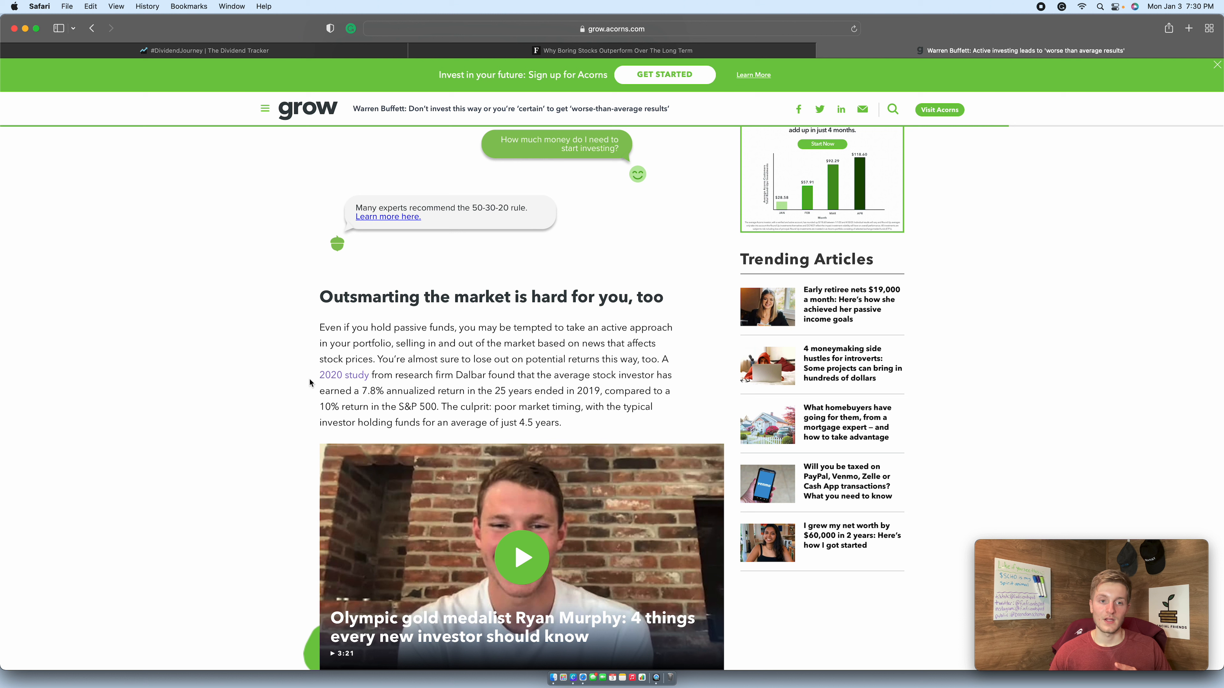
left_click_drag(320, 374, 546, 383)
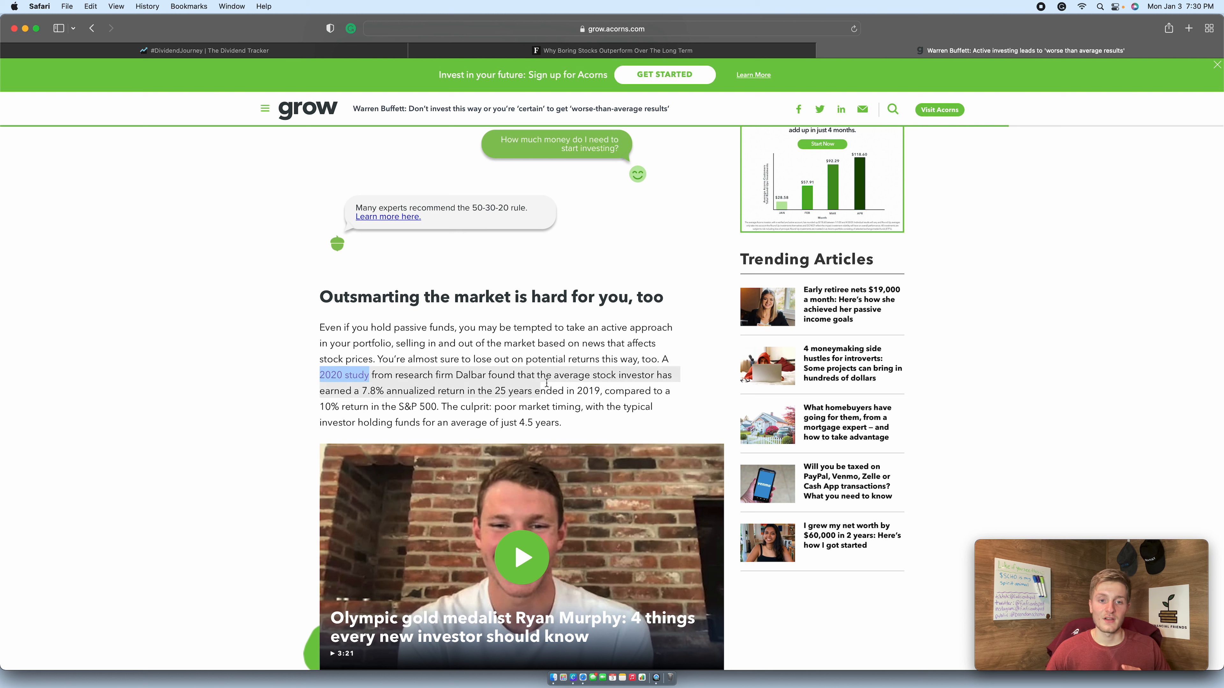
left_click_drag(368, 374, 645, 423)
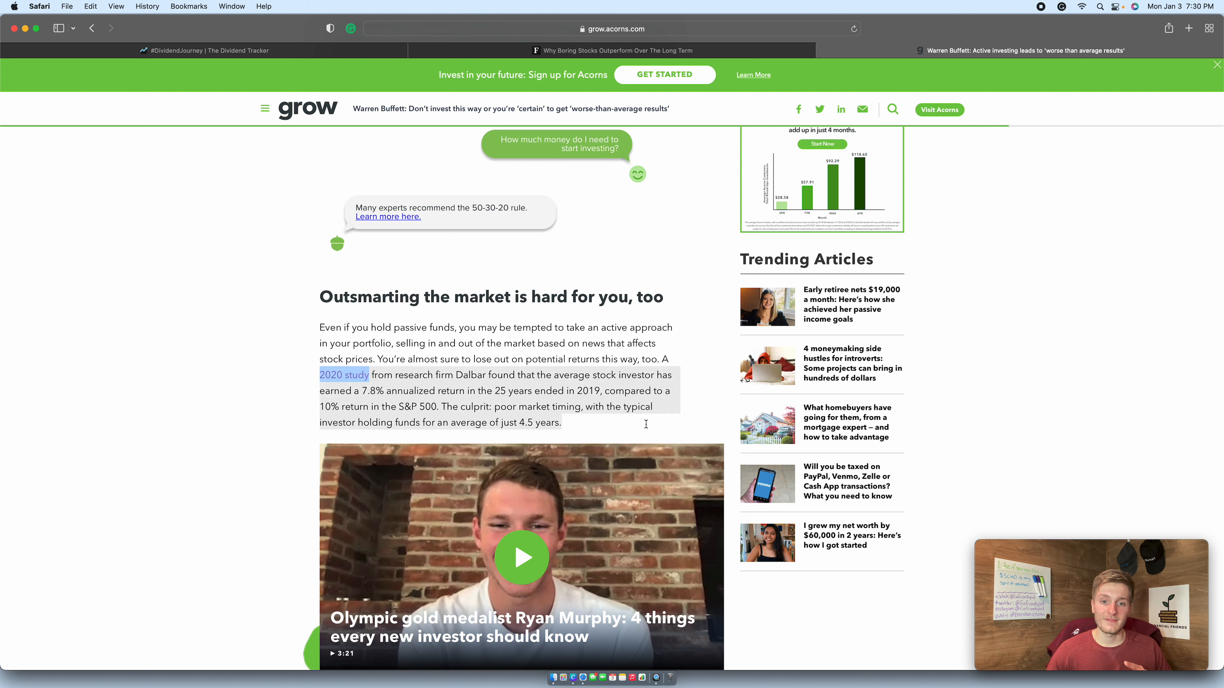